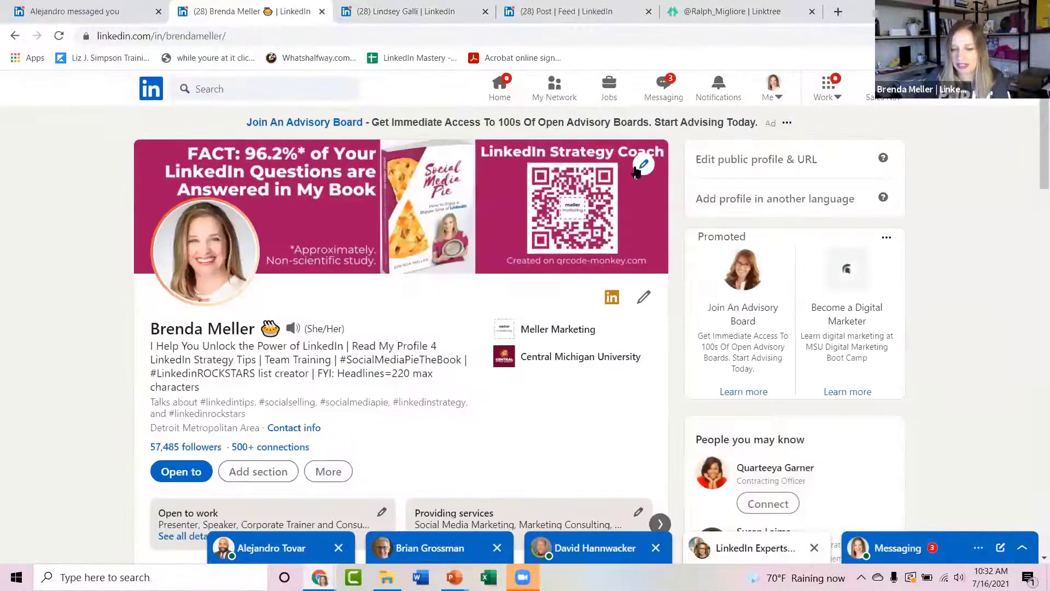
# Sign in to Canva and search the Create a design menu for 'linkedin' templates
pyautogui.click(643, 164)
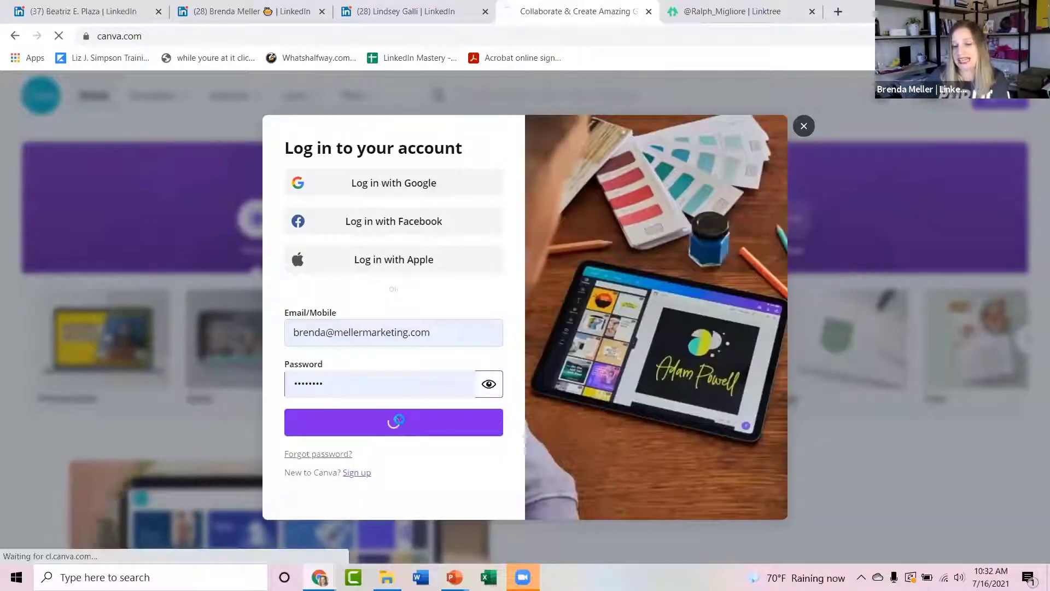
pyautogui.click(392, 422)
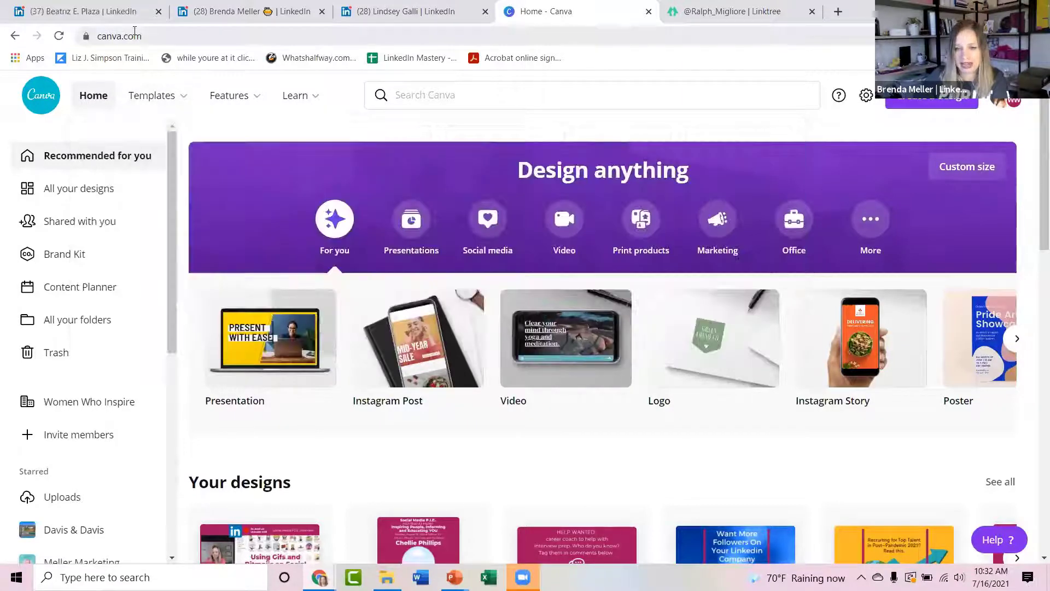
pyautogui.click(931, 100)
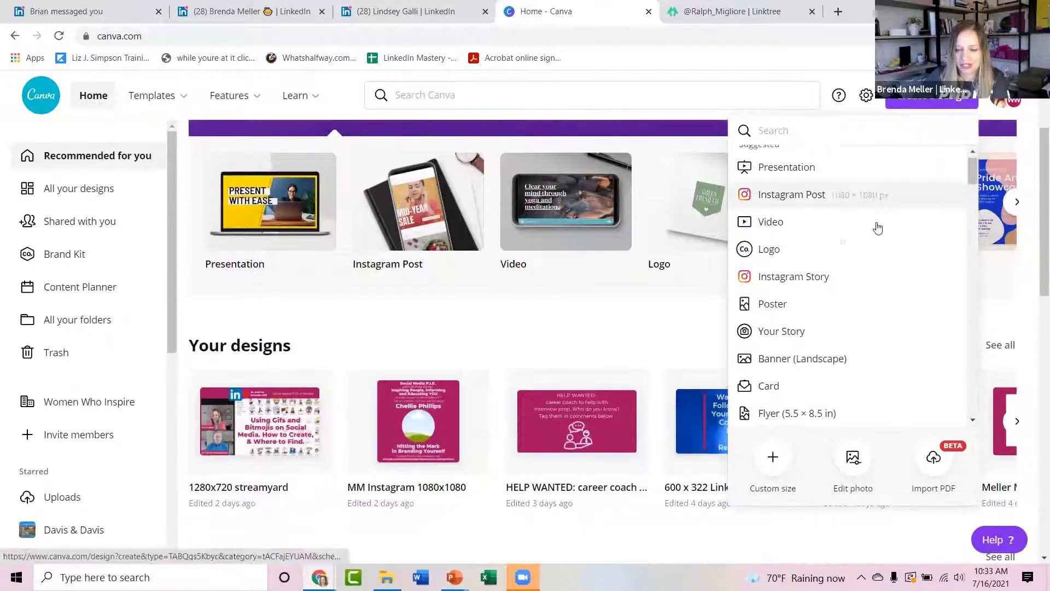
pyautogui.scroll(-3)
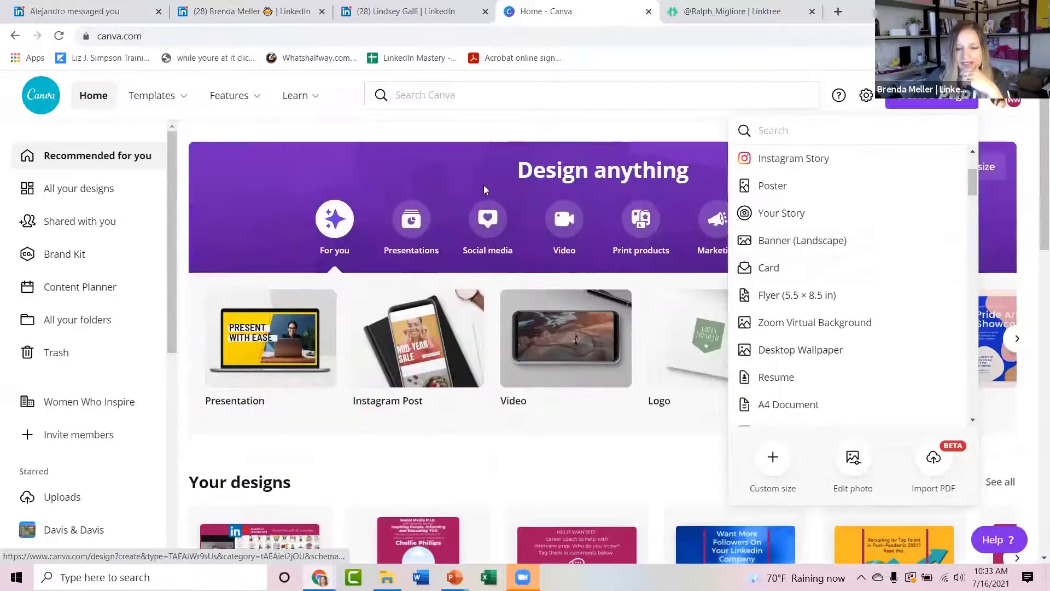
pyautogui.write('linkedin')
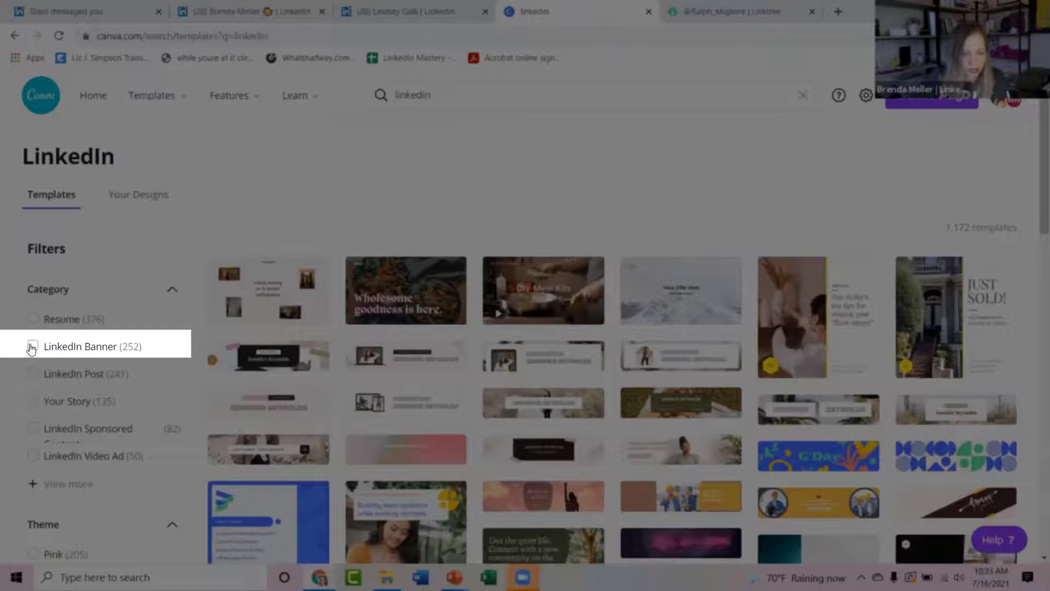
# Filter results to LinkedIn Banner, preview one template against the LinkedIn profile, then close it
pyautogui.click(33, 346)
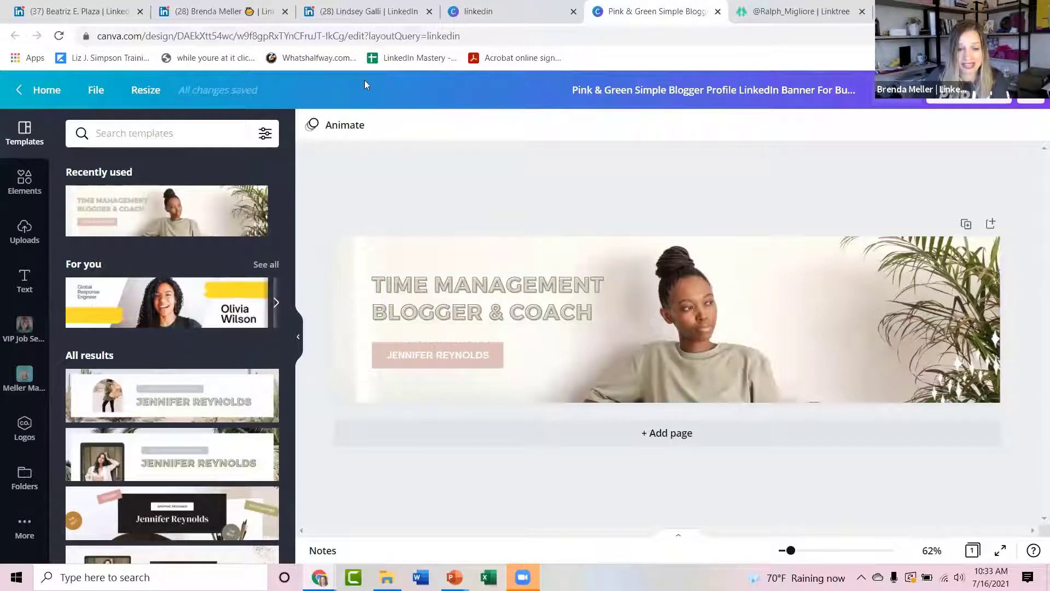
pyautogui.click(504, 365)
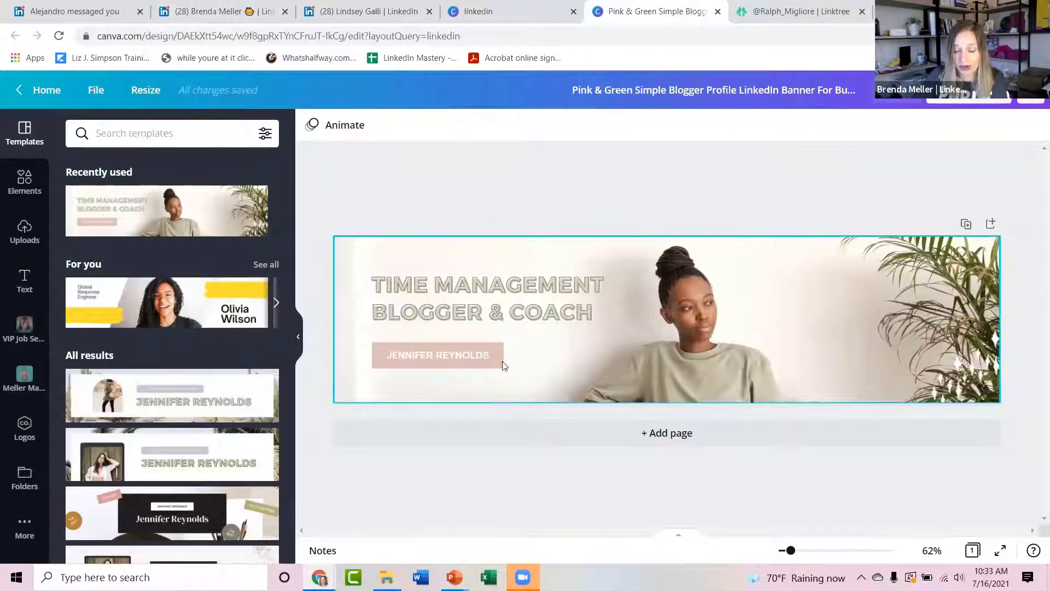
pyautogui.moveTo(494, 396)
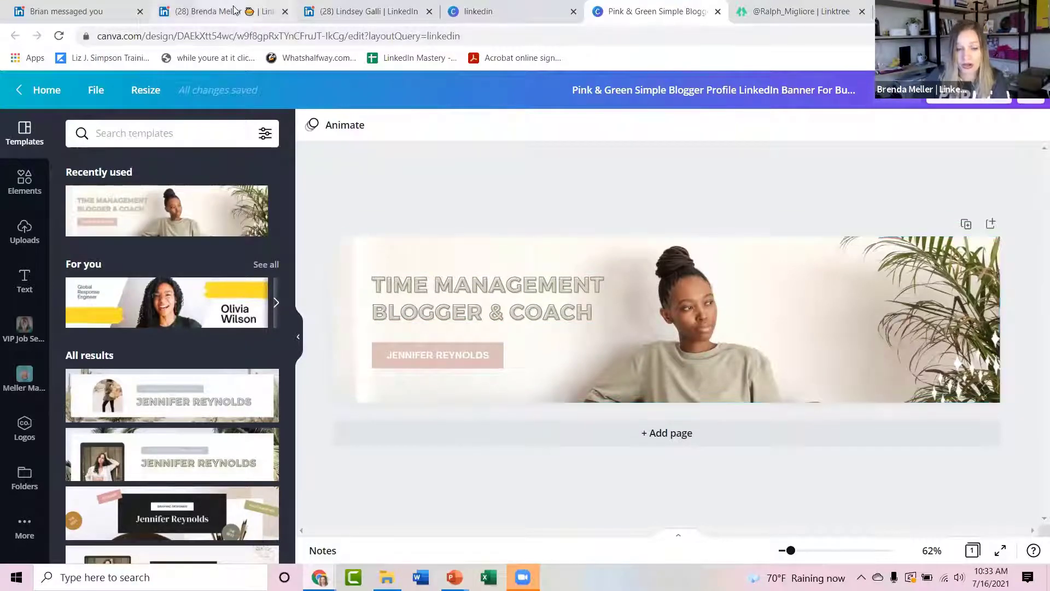
pyautogui.click(207, 11)
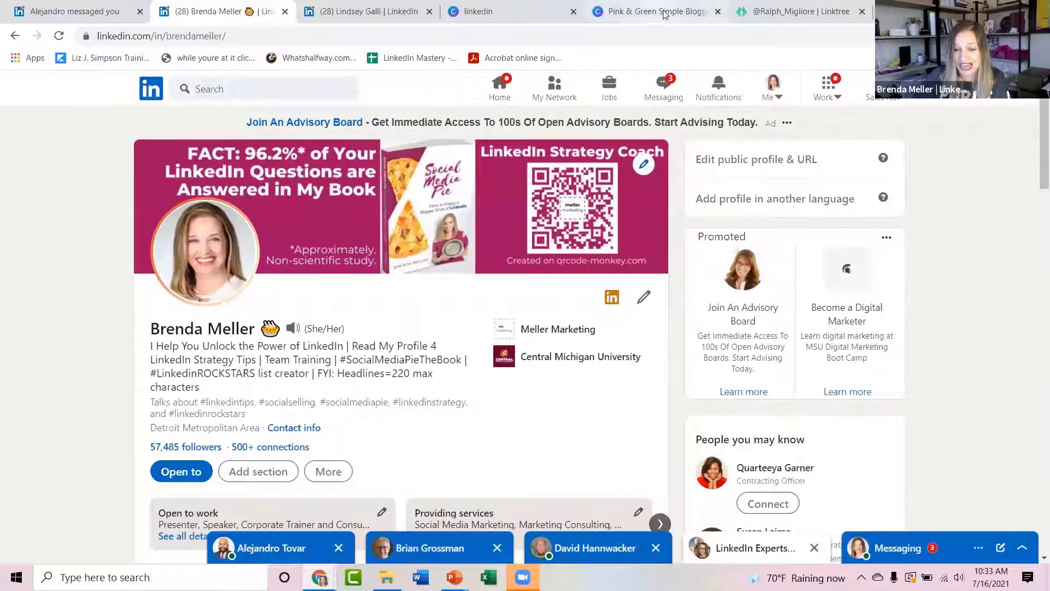
pyautogui.click(657, 11)
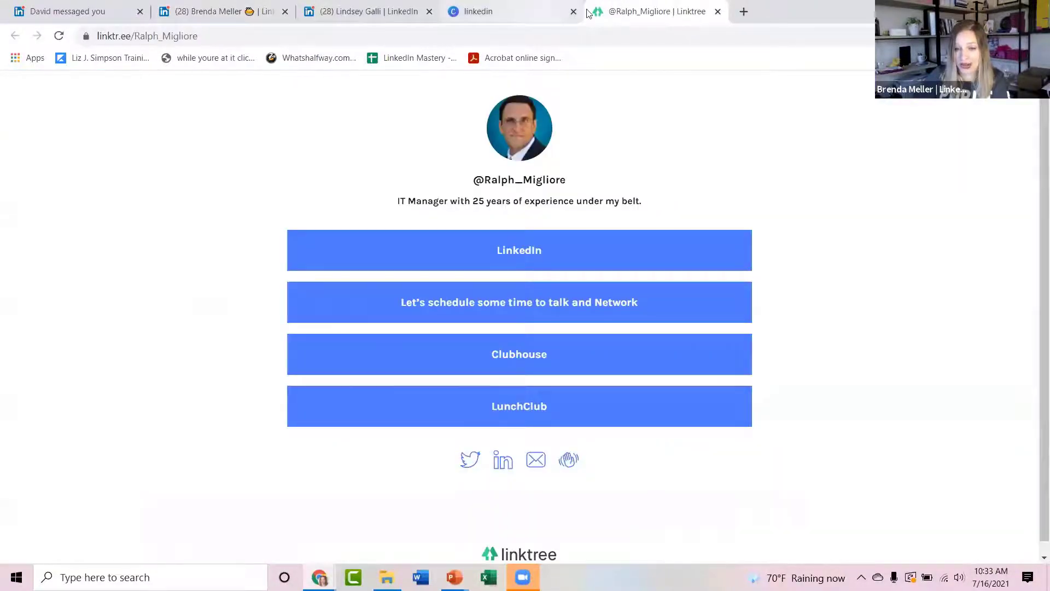
pyautogui.click(530, 11)
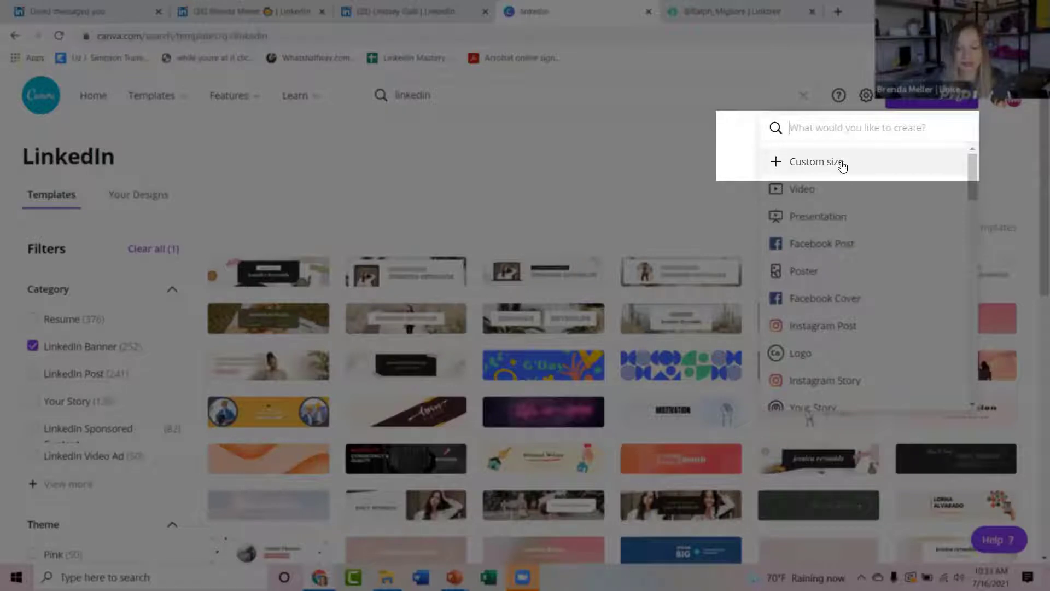
# Create a custom-size blank design of 1584 × 396 px
pyautogui.click(816, 162)
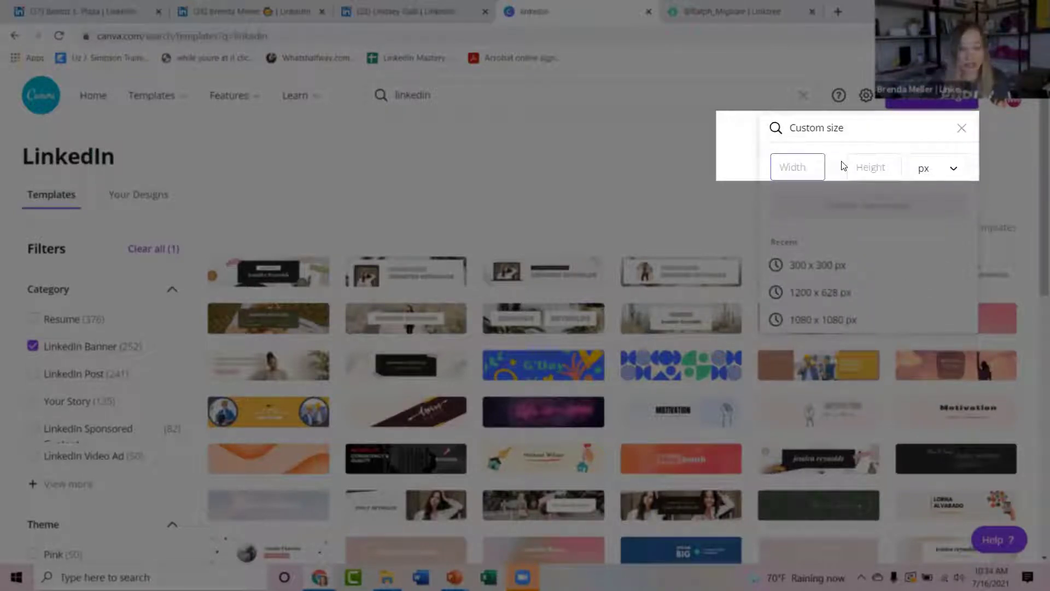
pyautogui.click(797, 166)
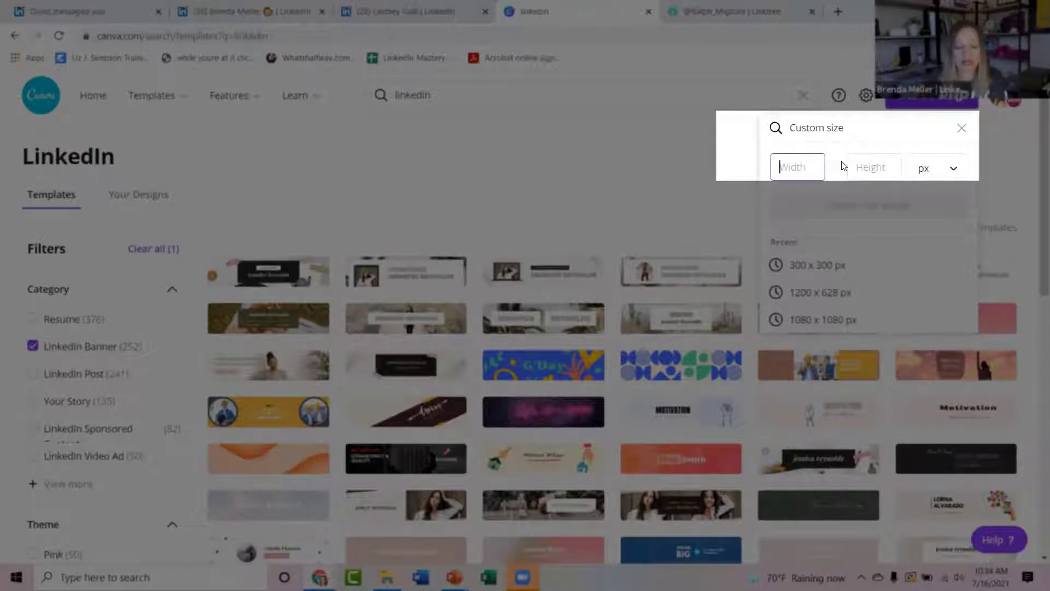
pyautogui.write('1584')
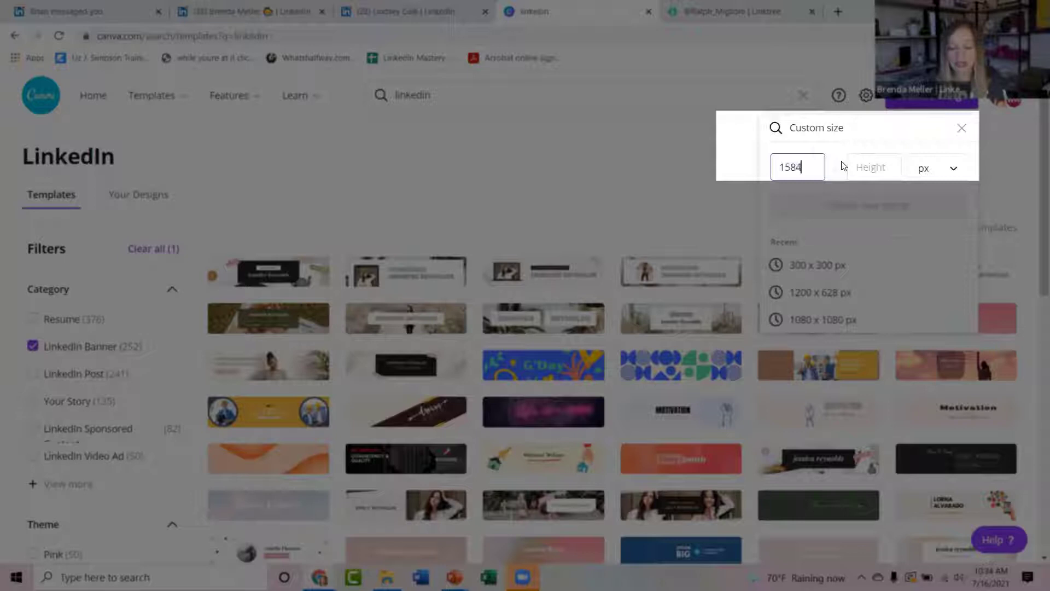
pyautogui.write('396')
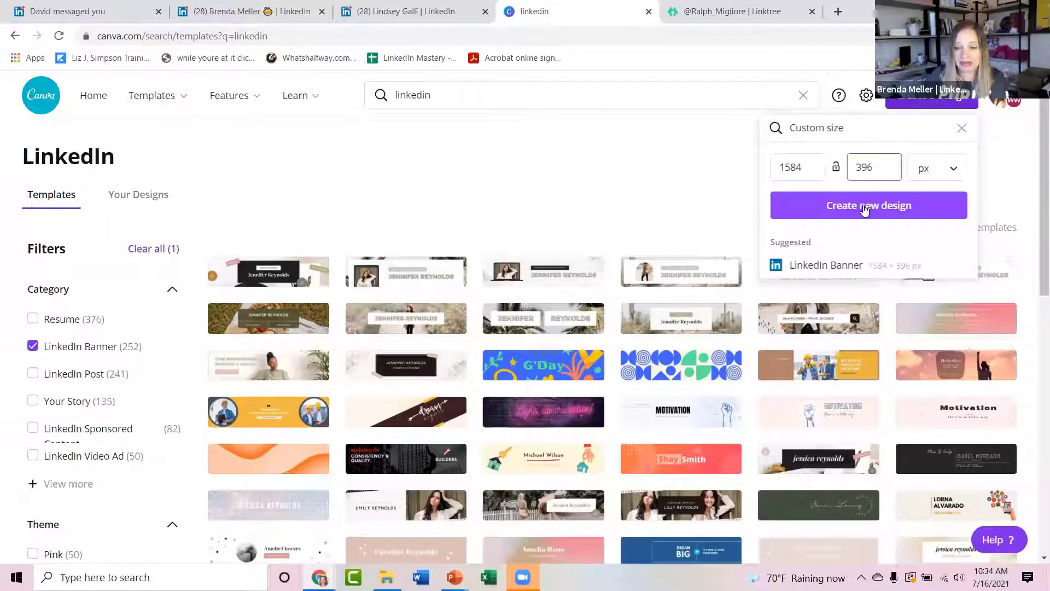
pyautogui.click(867, 206)
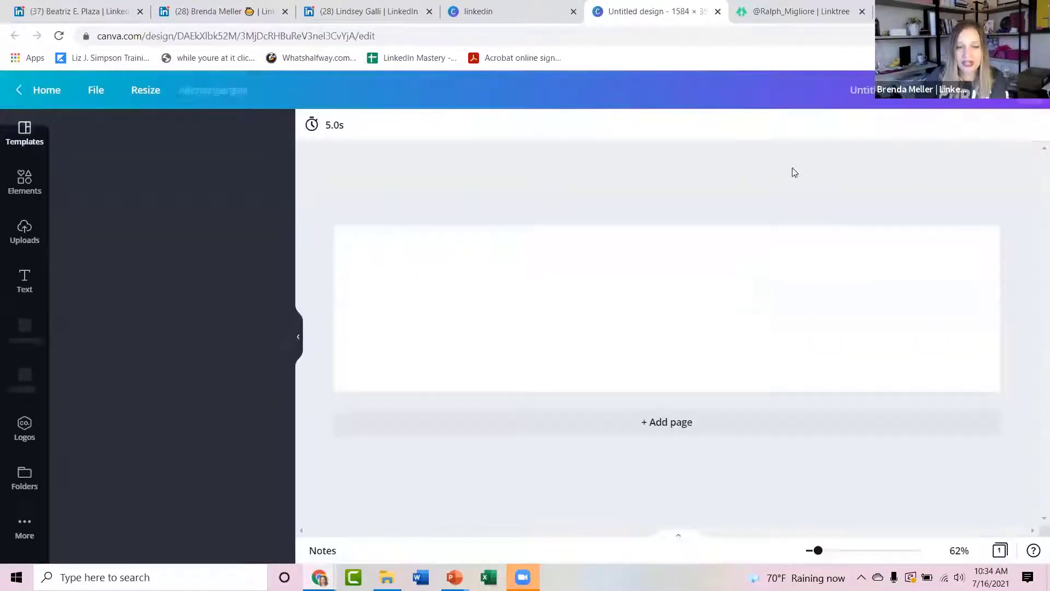
# Check the example profile's ocean banner, then bring up the Elements library on the new design
pyautogui.click(367, 10)
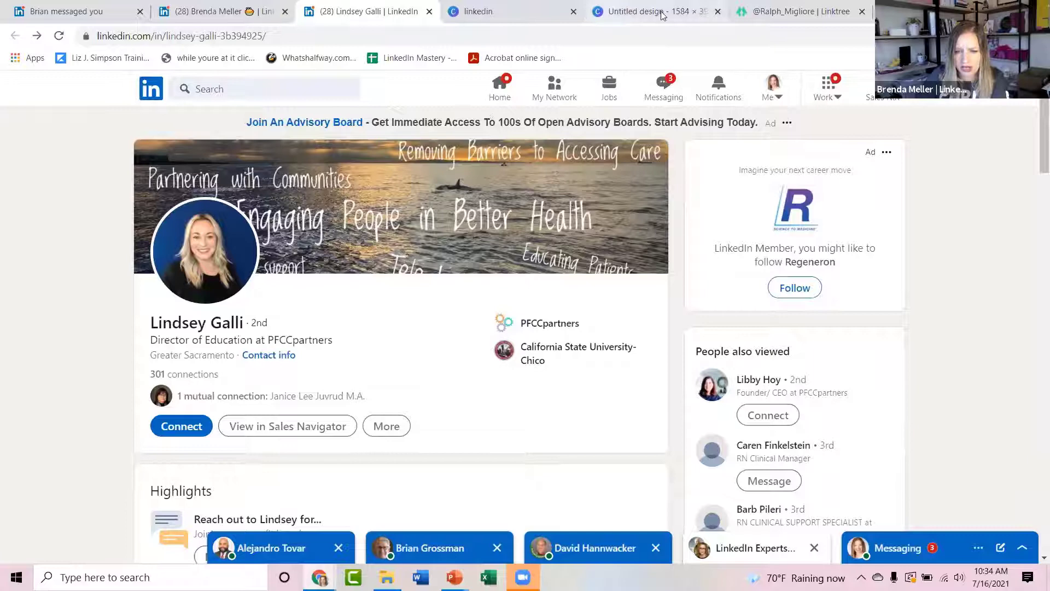
pyautogui.click(647, 11)
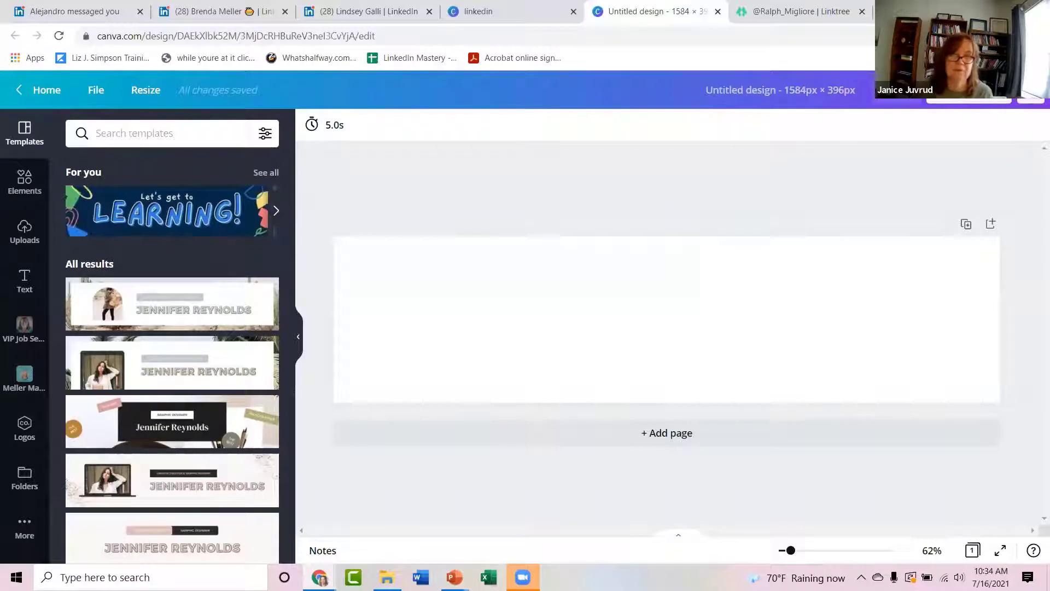
pyautogui.click(509, 278)
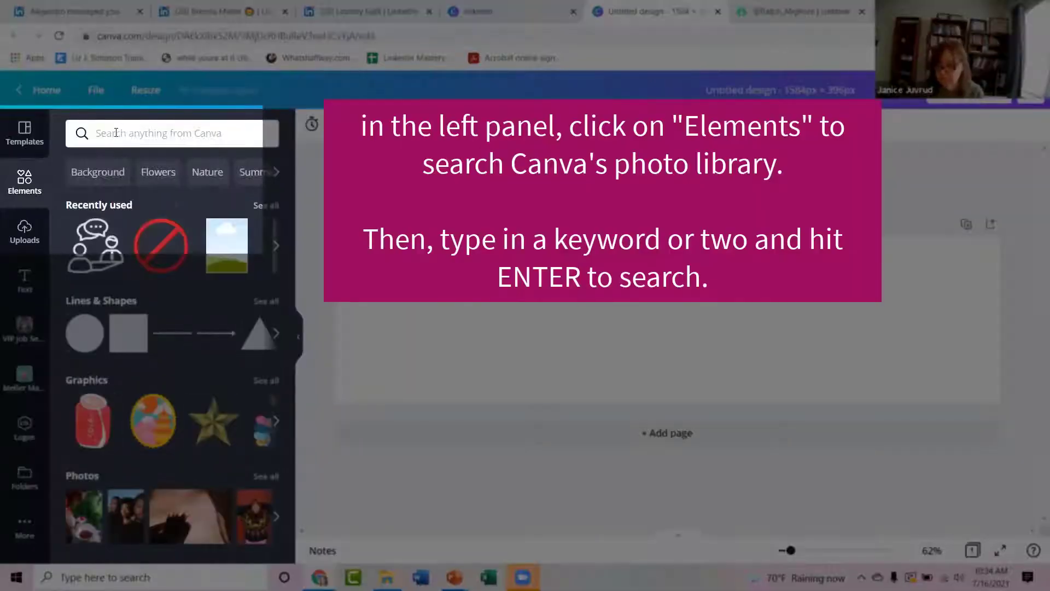
# Search photos for 'water calm' limited to free results for the ocean banner image
pyautogui.write('water calm')
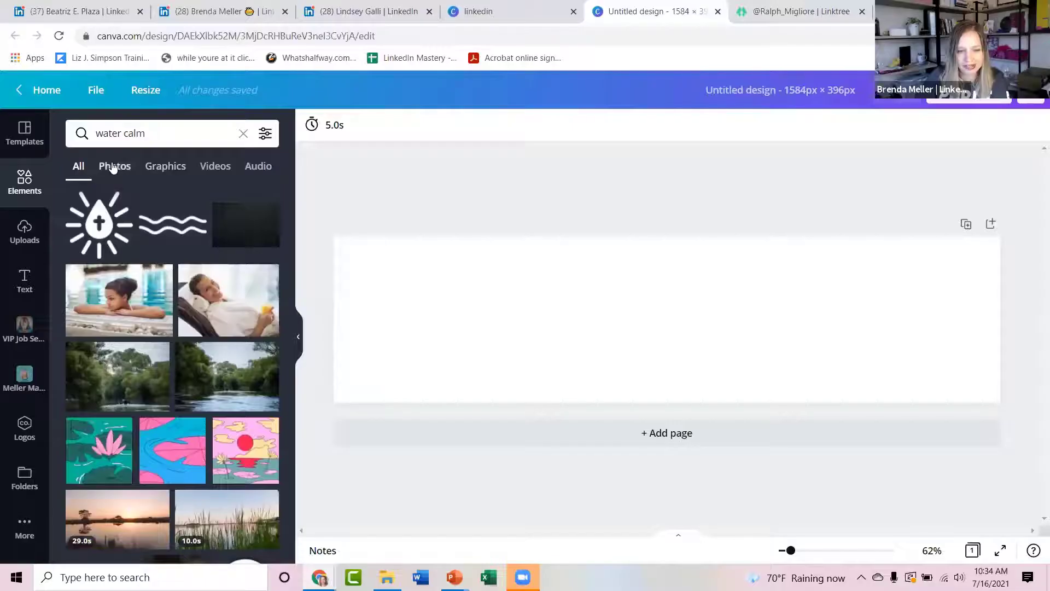
pyautogui.click(113, 166)
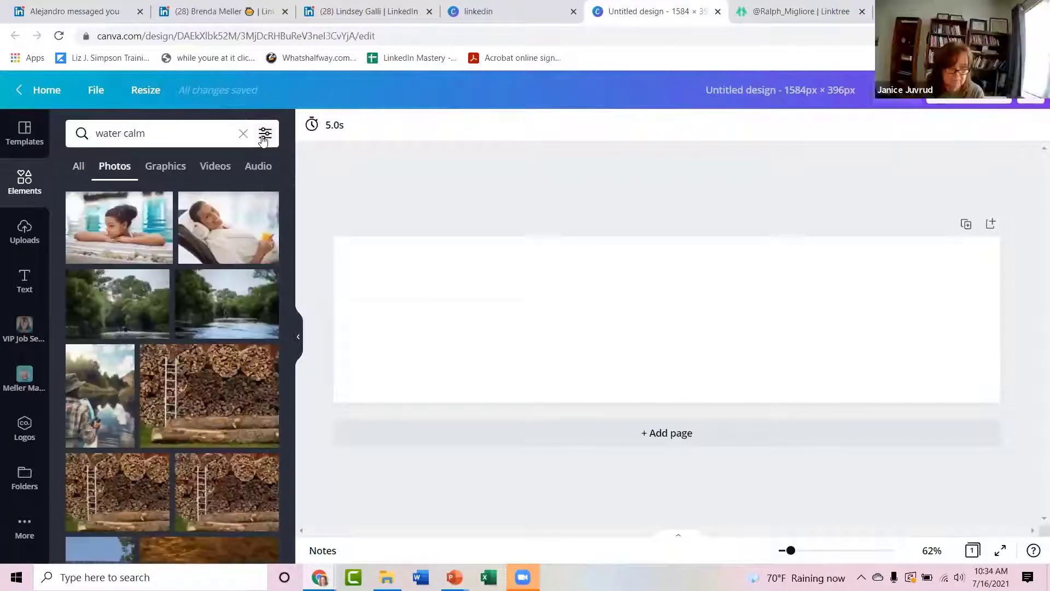
pyautogui.click(265, 134)
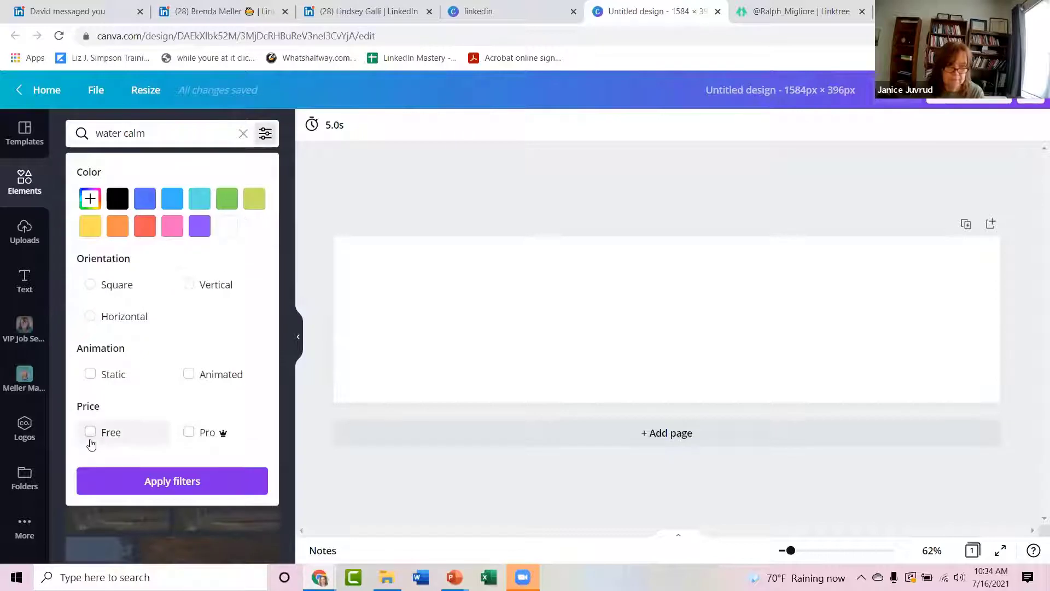
pyautogui.click(90, 432)
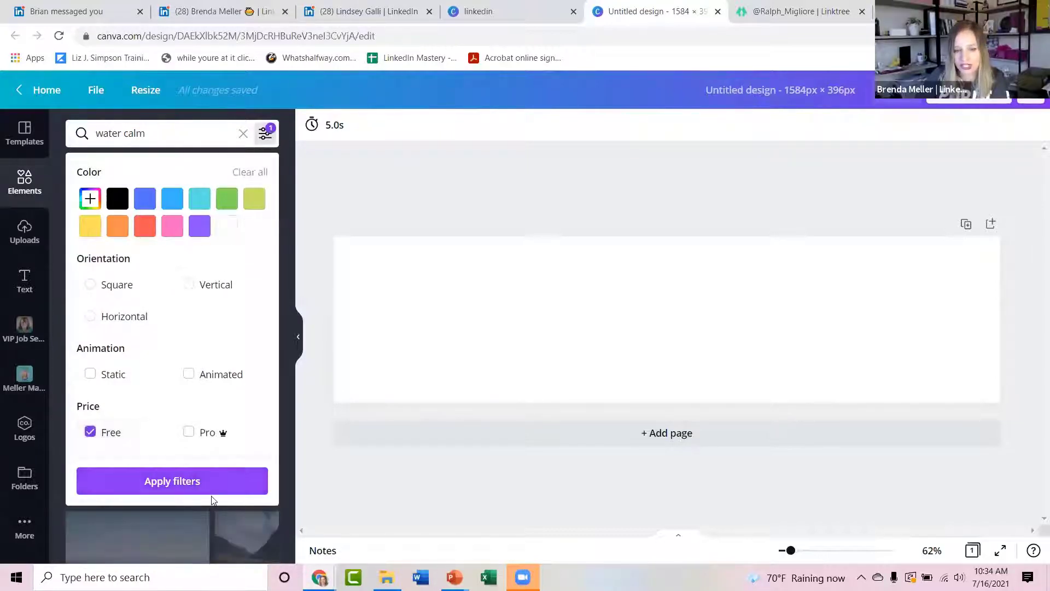
pyautogui.click(172, 482)
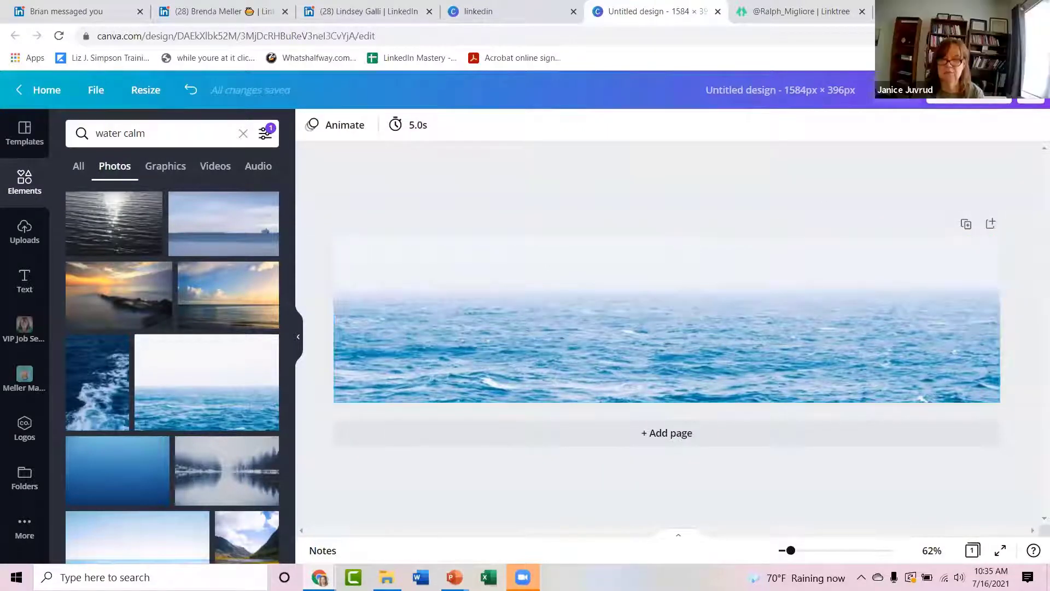
# Select the ocean photo on the banner and compare with the example LinkedIn profile banner
pyautogui.click(667, 318)
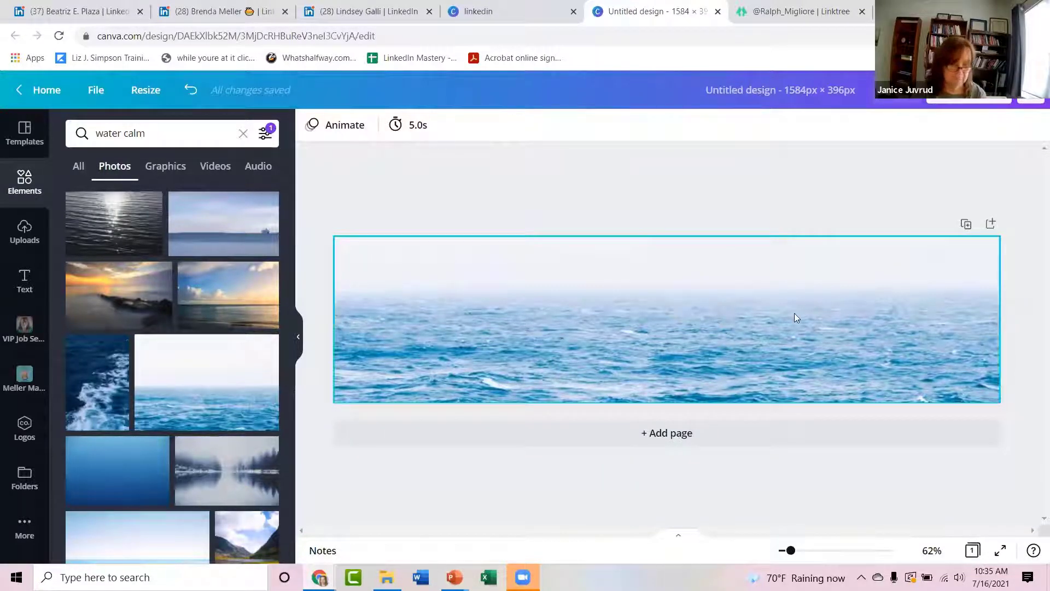
pyautogui.doubleClick(666, 320)
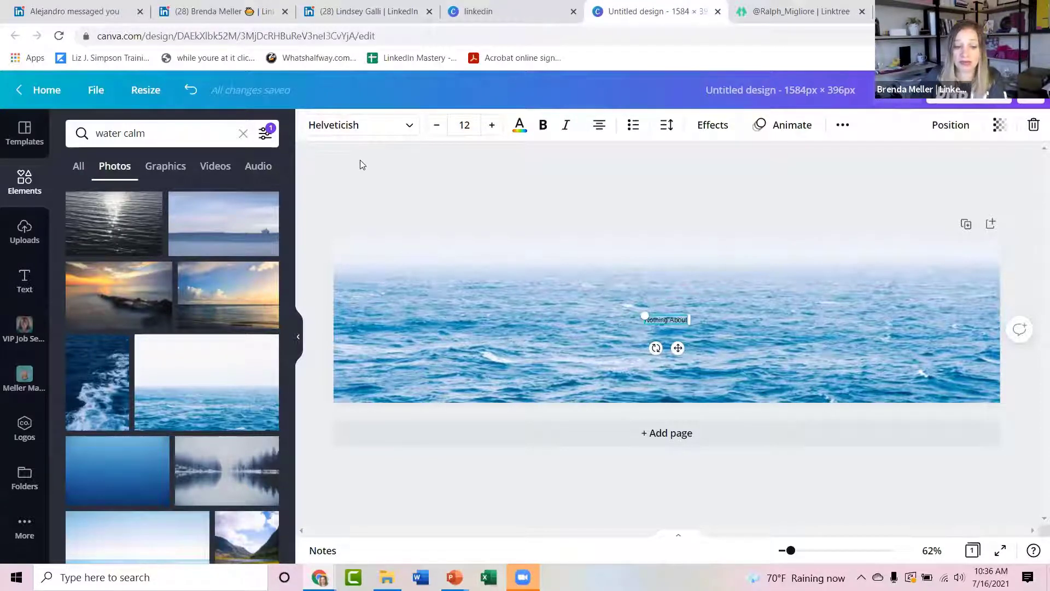
pyautogui.click(365, 11)
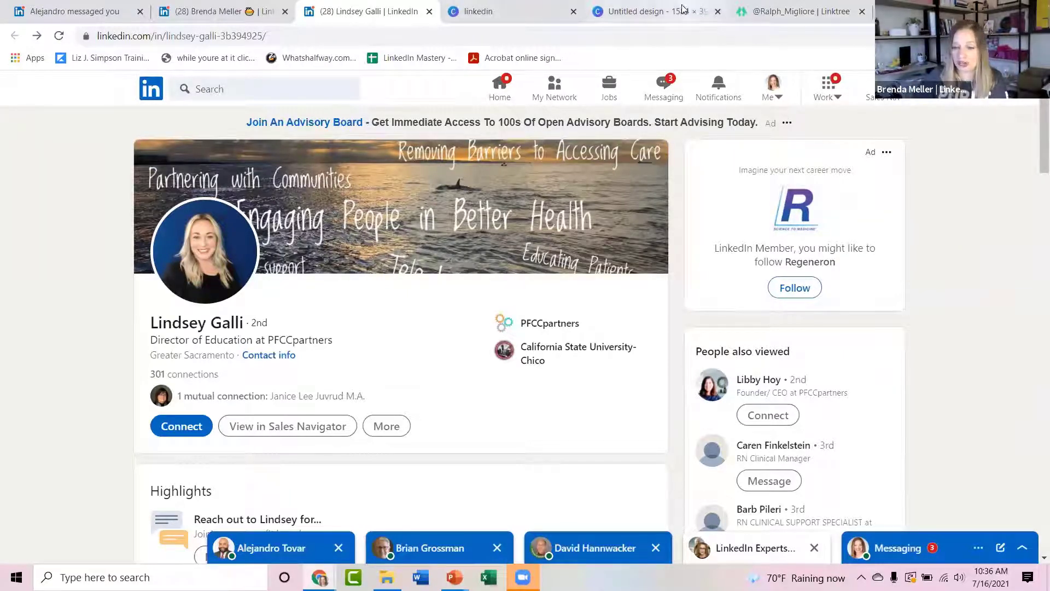
pyautogui.click(646, 11)
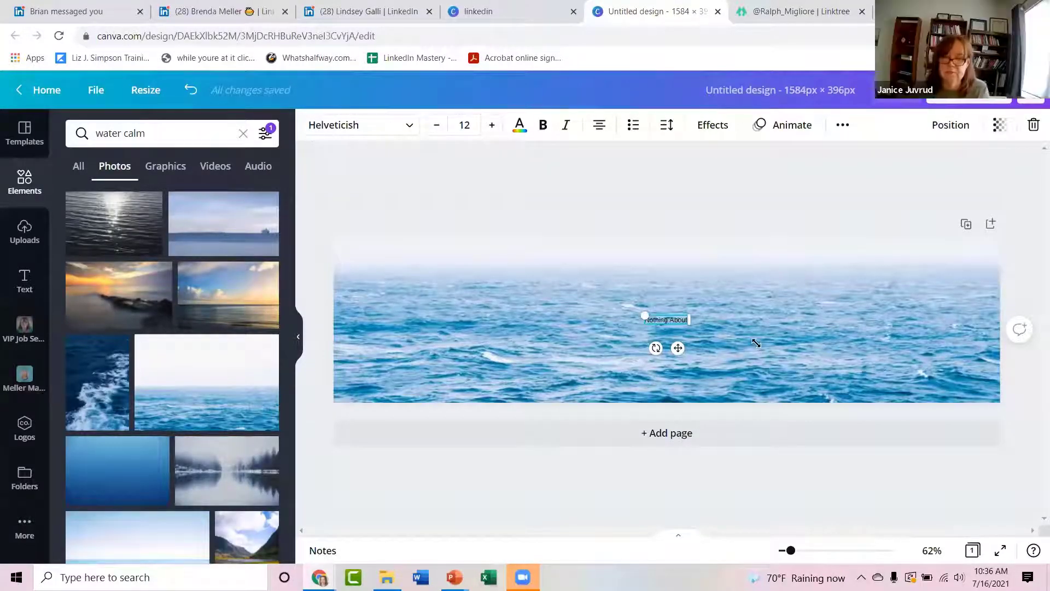
# Enlarge the 'Patient Experience Advisor' title twice and settle the photo and title at upper right
pyautogui.doubleClick(666, 320)
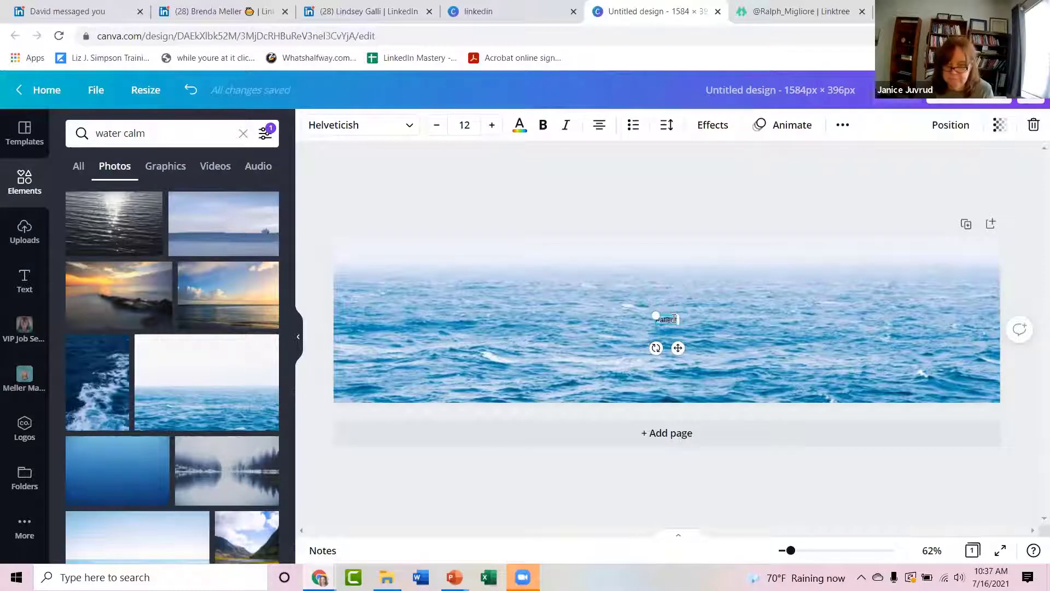
pyautogui.click(492, 124)
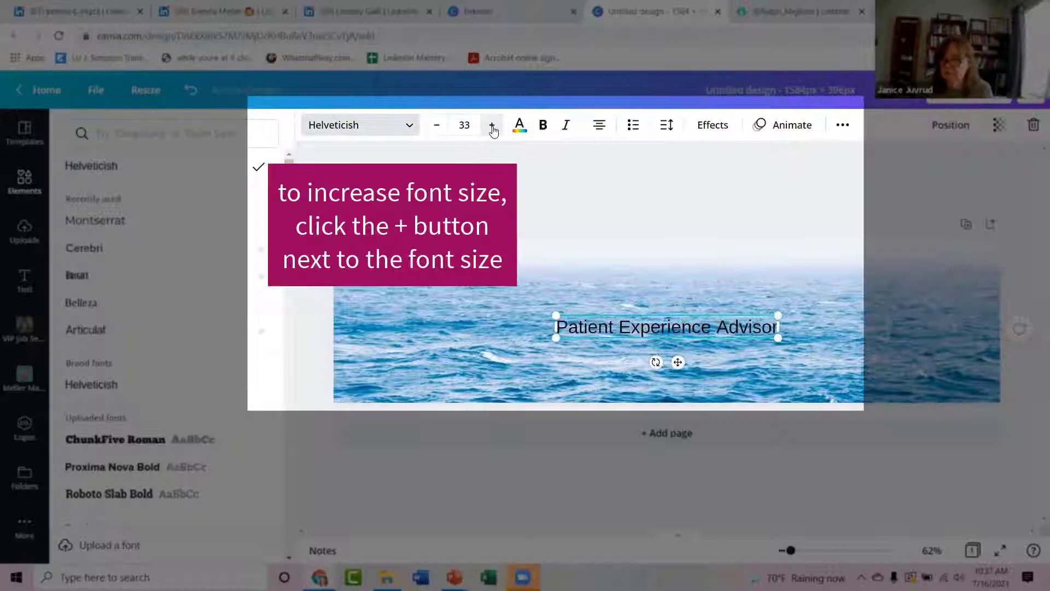
pyautogui.click(491, 125)
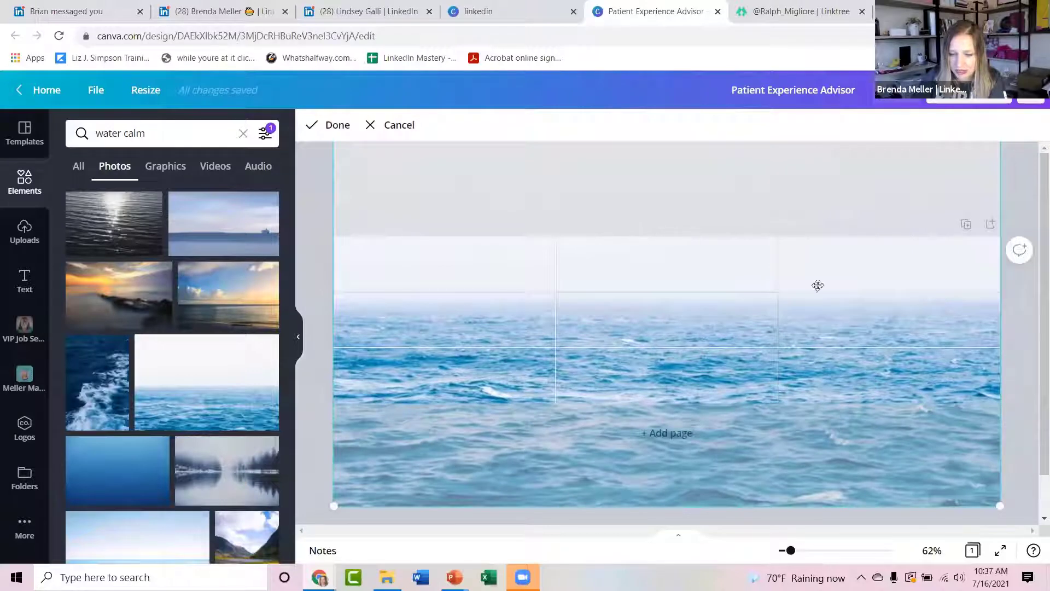
pyautogui.click(810, 285)
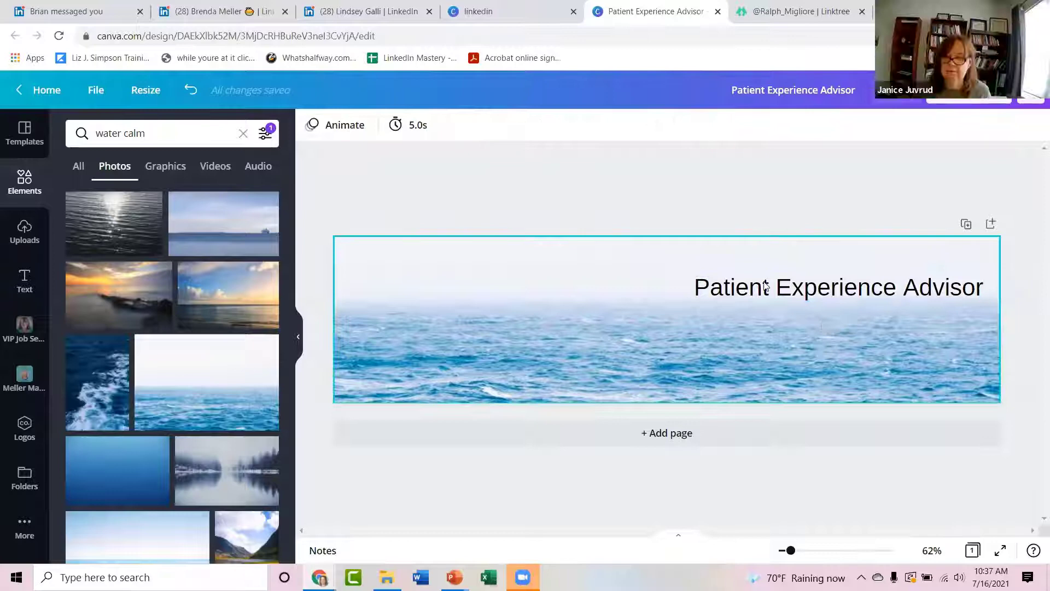
pyautogui.click(837, 286)
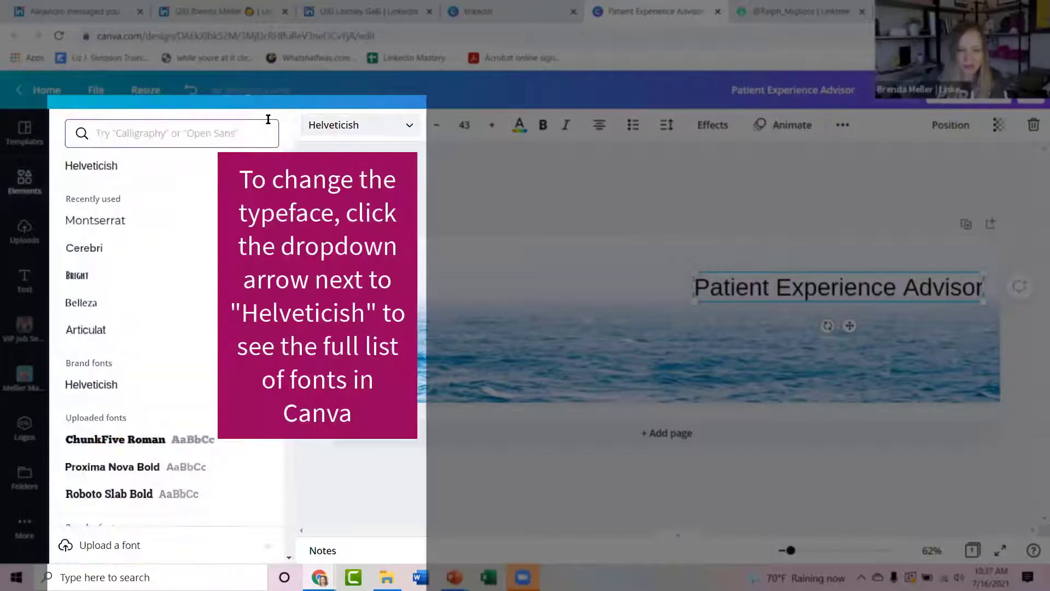
# Try Cerebri, Proxima Nova Bold and Advetime on the title, keeping Aileron Regular
pyautogui.click(85, 248)
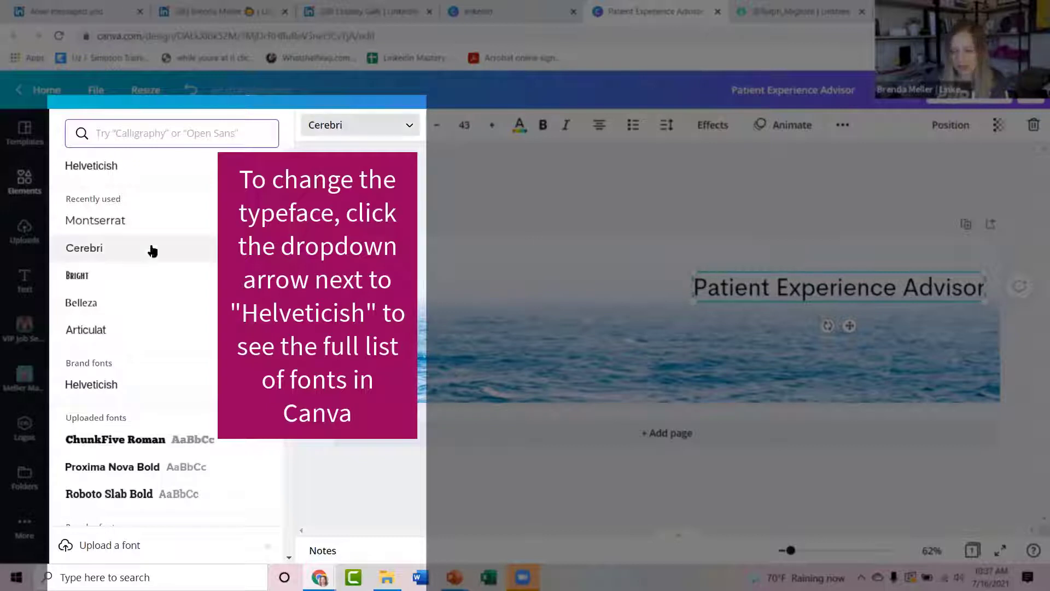
pyautogui.scroll(-3)
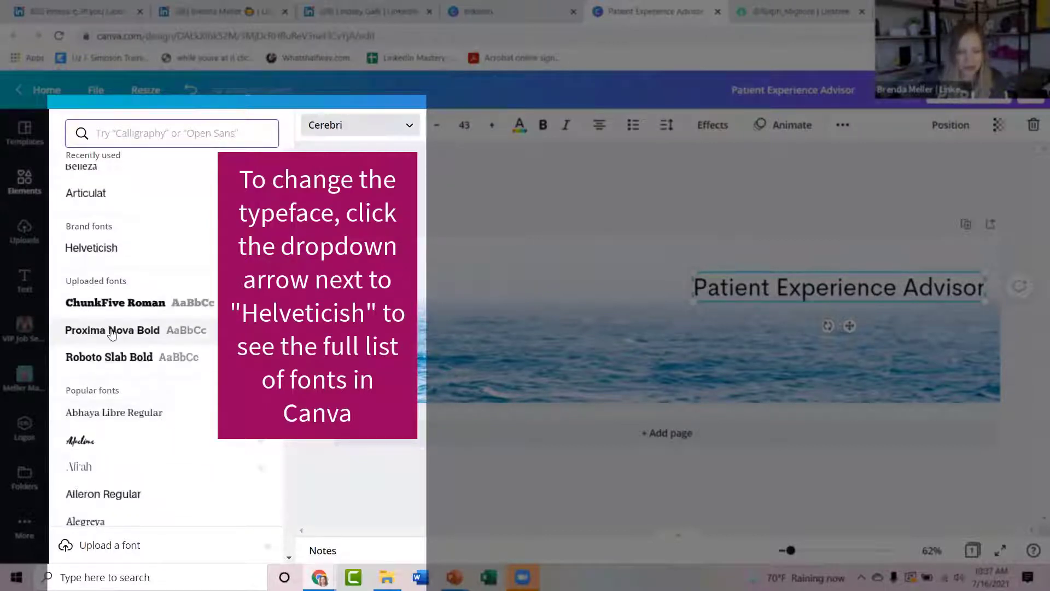
pyautogui.click(111, 330)
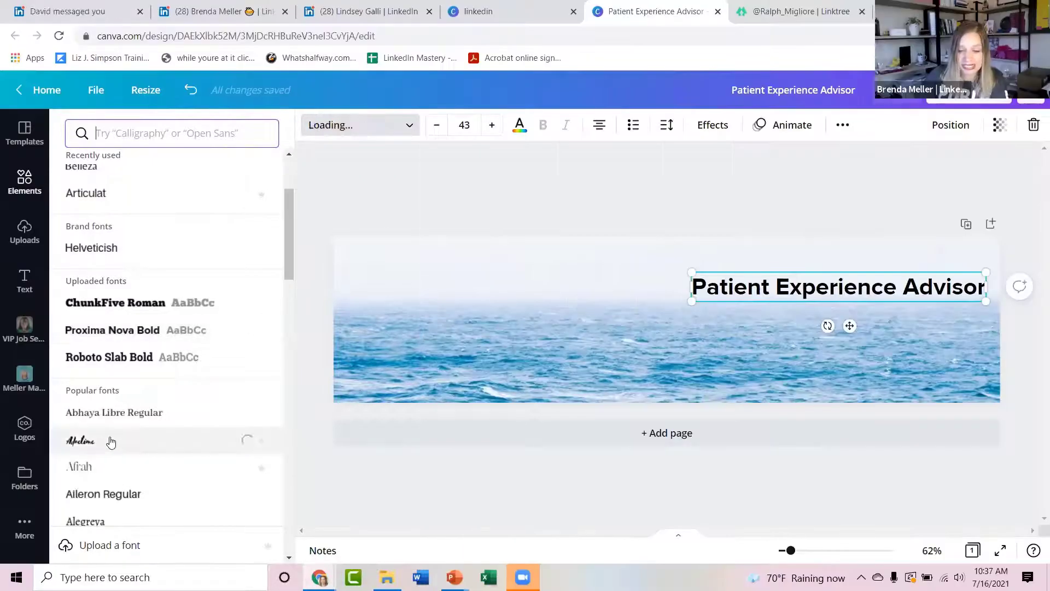
pyautogui.click(80, 440)
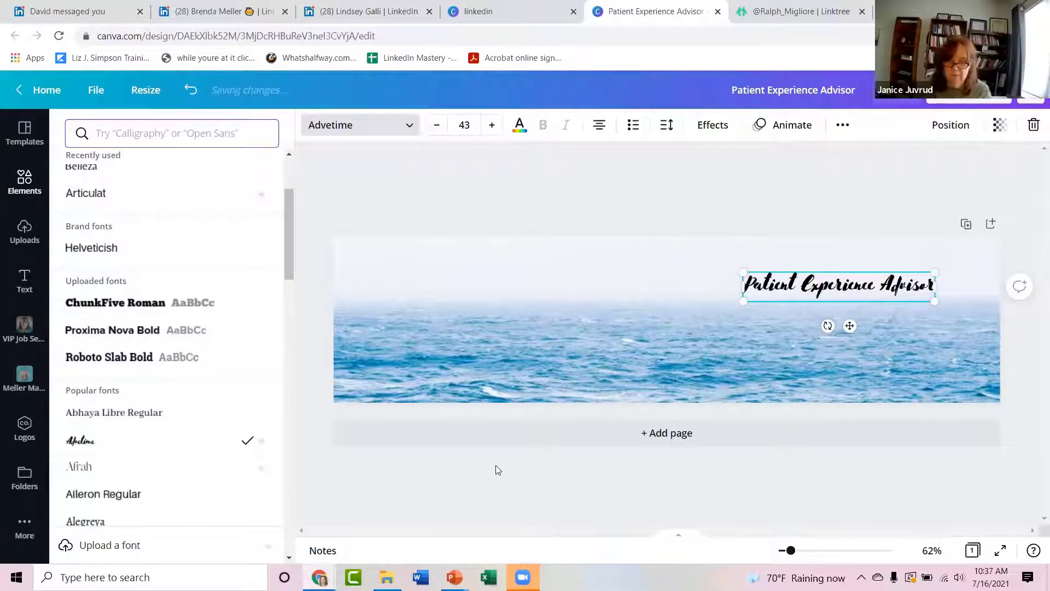
pyautogui.click(103, 425)
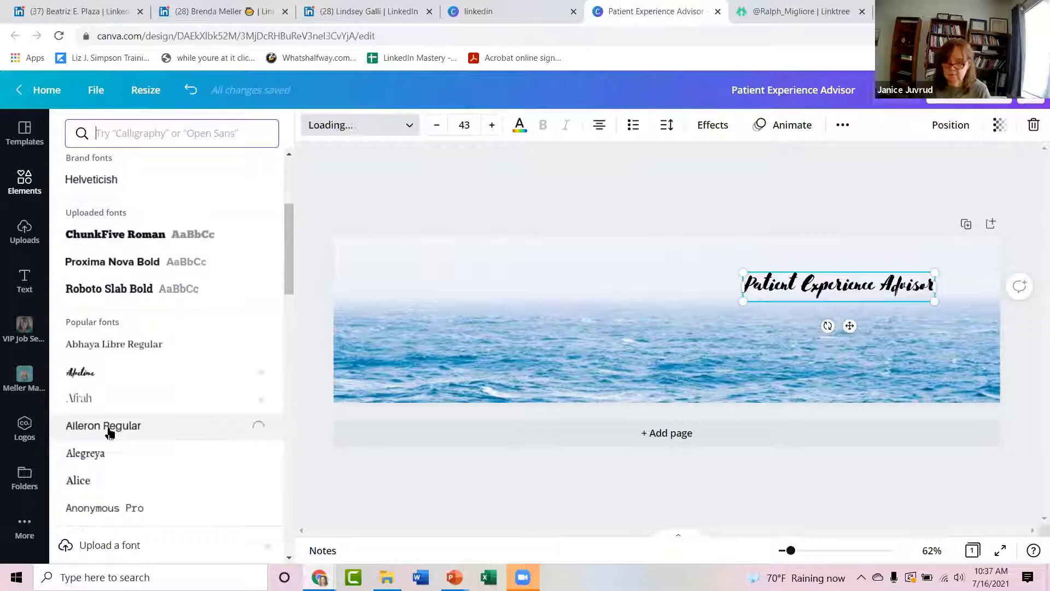
pyautogui.click(366, 11)
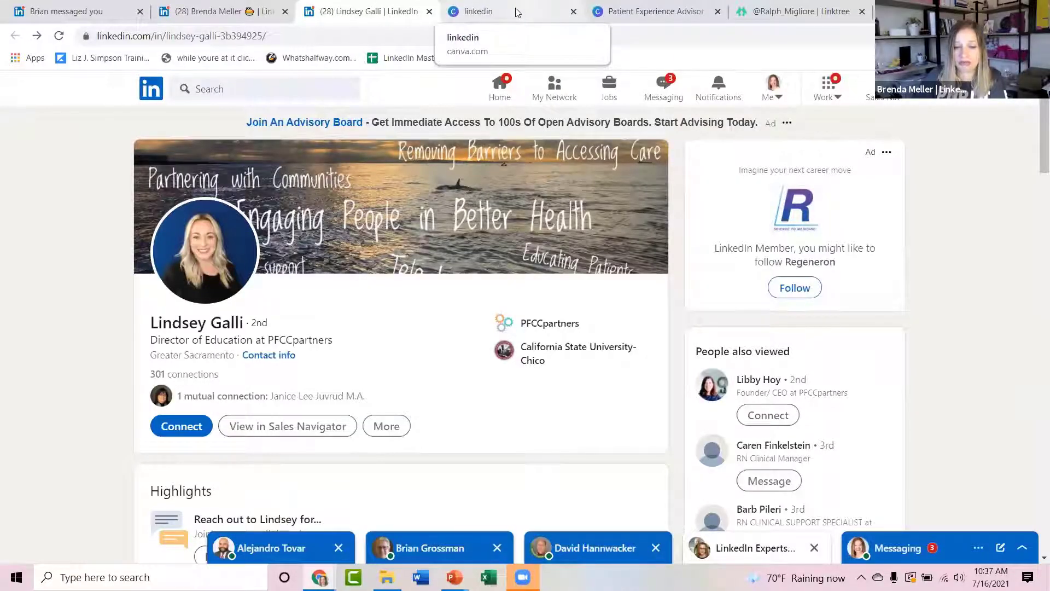
pyautogui.click(650, 11)
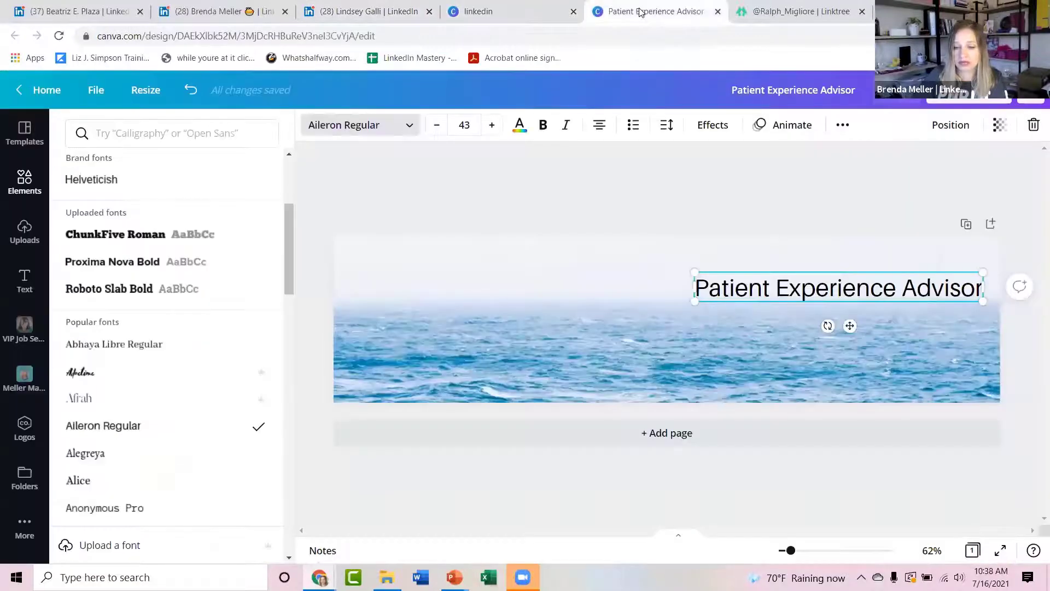
pyautogui.write('water calm')
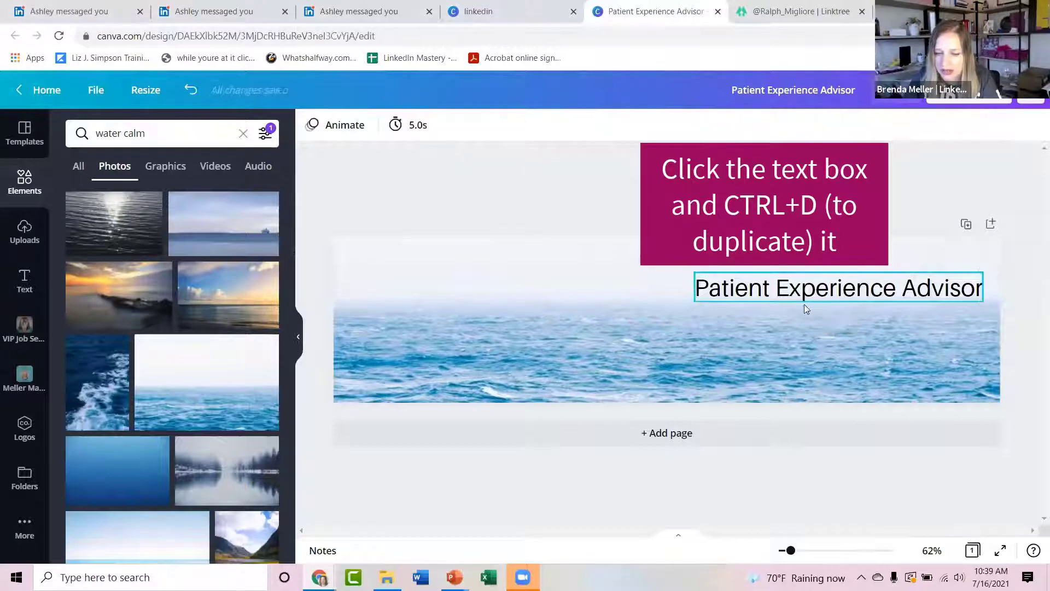
# Duplicate the title into a smaller subtitle 'Collaborative Relationships with Patient and Healthcare Providers' beneath it
pyautogui.press('ctrl+d')
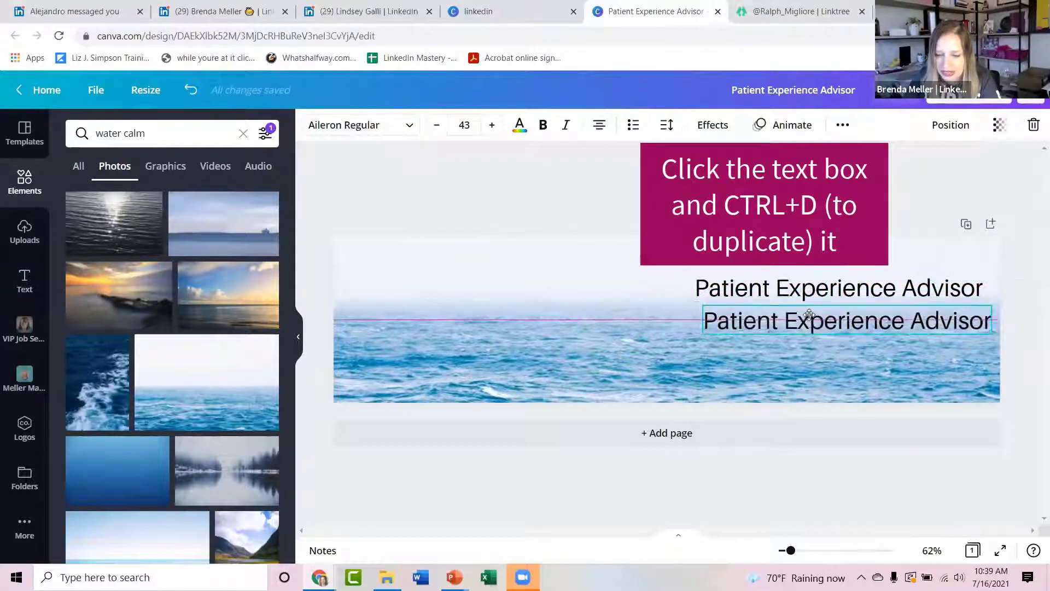
pyautogui.click(808, 321)
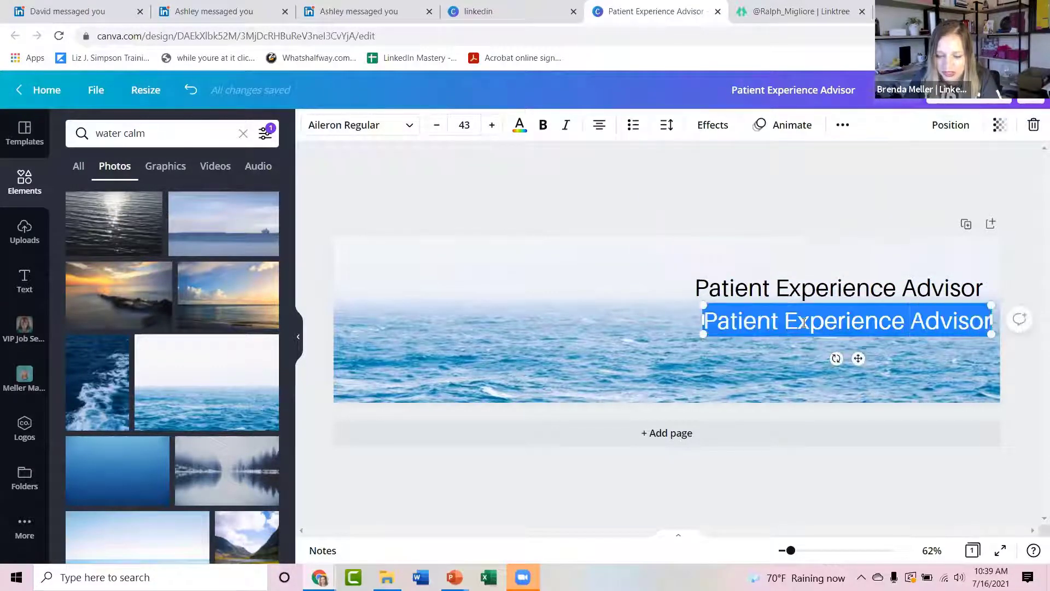
pyautogui.write('Collaborative Relationships with Patient and Healthcare Providers')
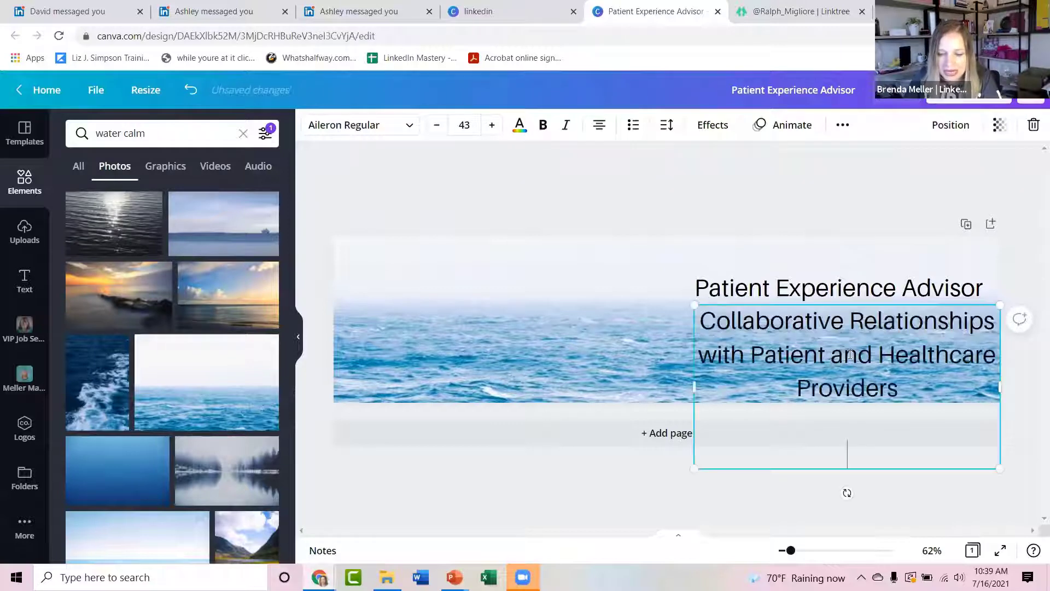
pyautogui.click(464, 125)
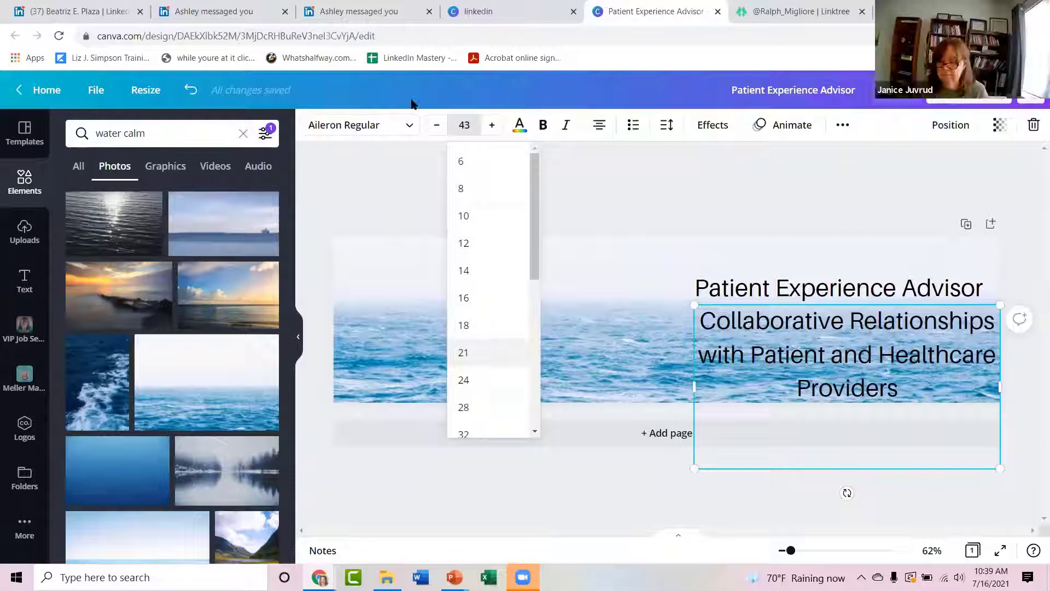
pyautogui.click(464, 352)
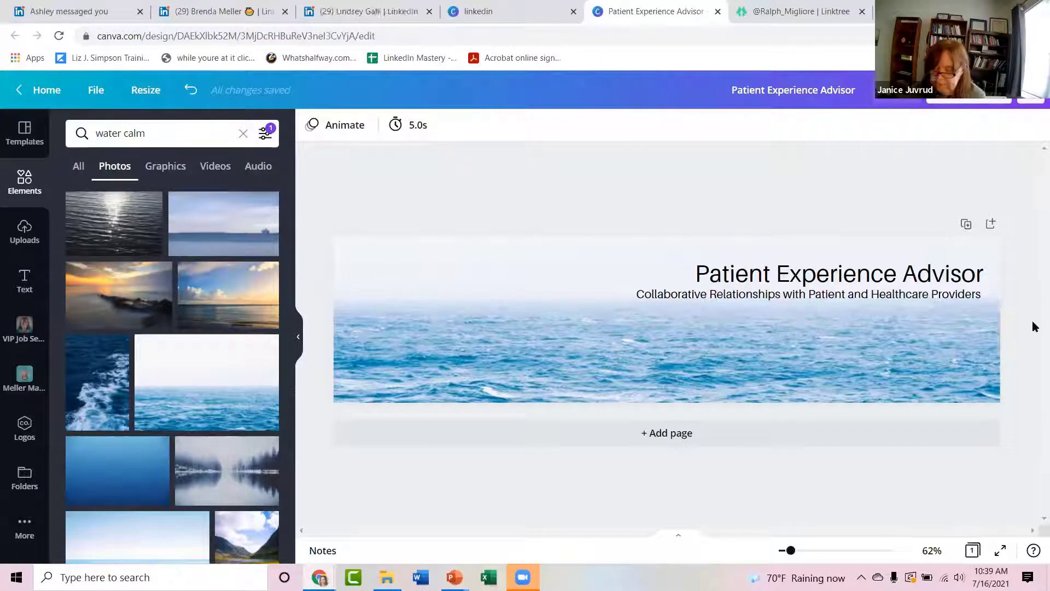
pyautogui.click(807, 293)
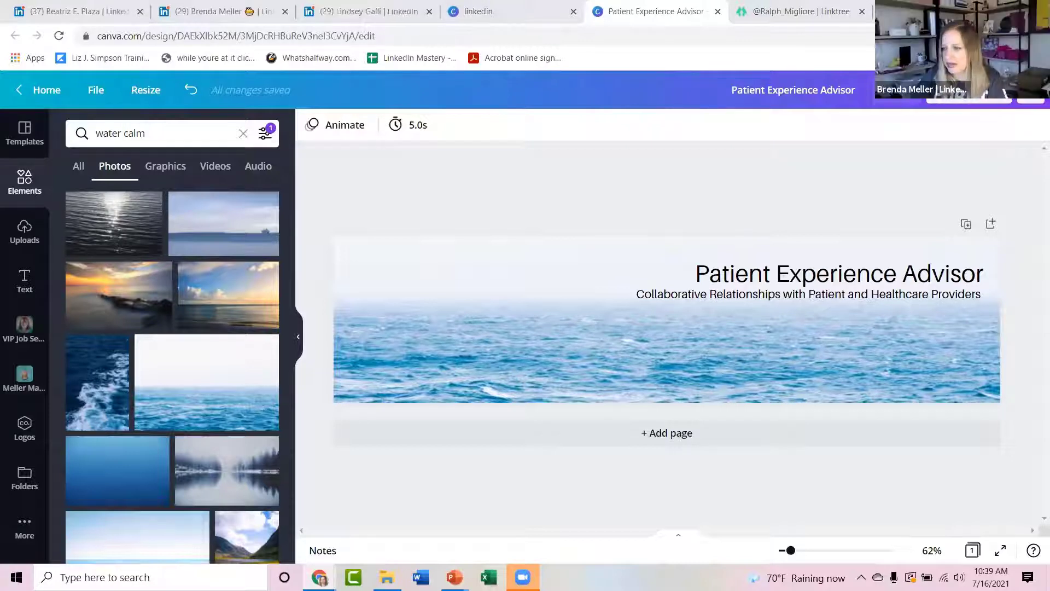
# Select the banner content and start editing the design's name in the top bar
pyautogui.click(667, 321)
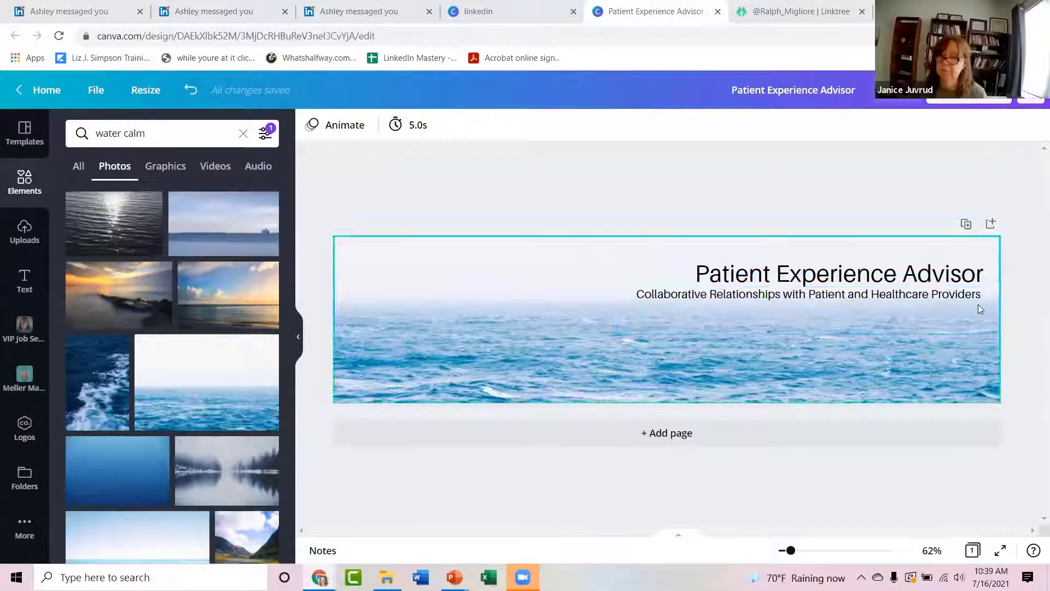
pyautogui.click(807, 293)
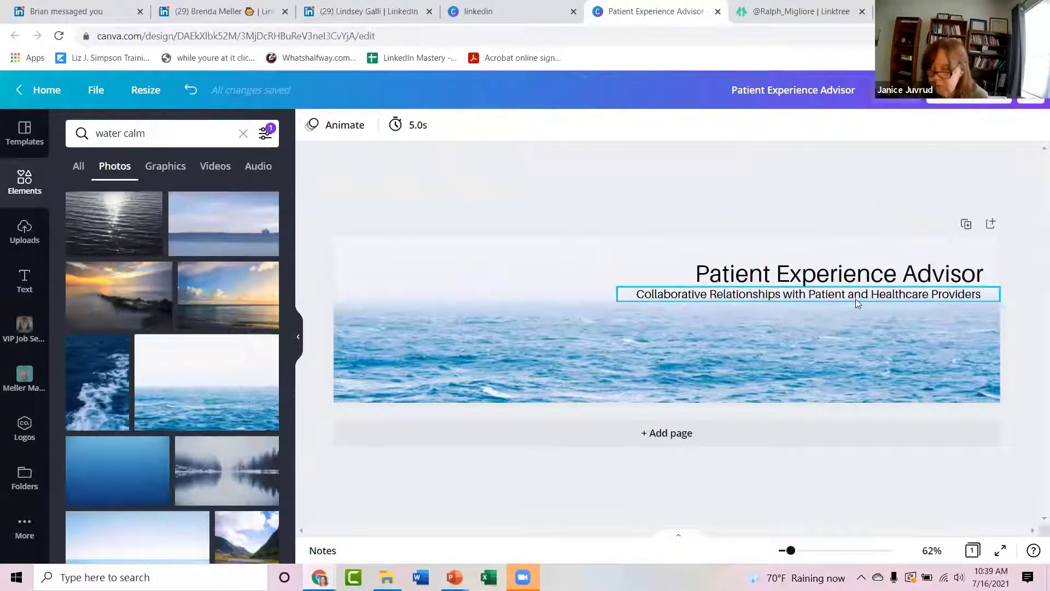
pyautogui.click(807, 295)
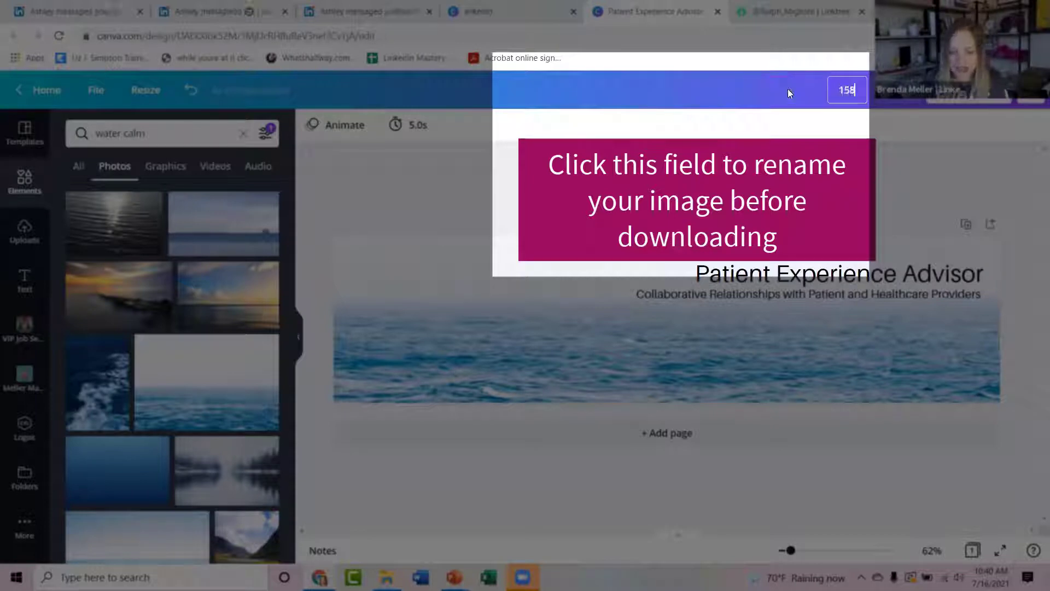
# Rename the design '1584x396 Janice LinkedIn header' and download it as a PNG
pyautogui.write('1584x396 Janice LinkedIn header')
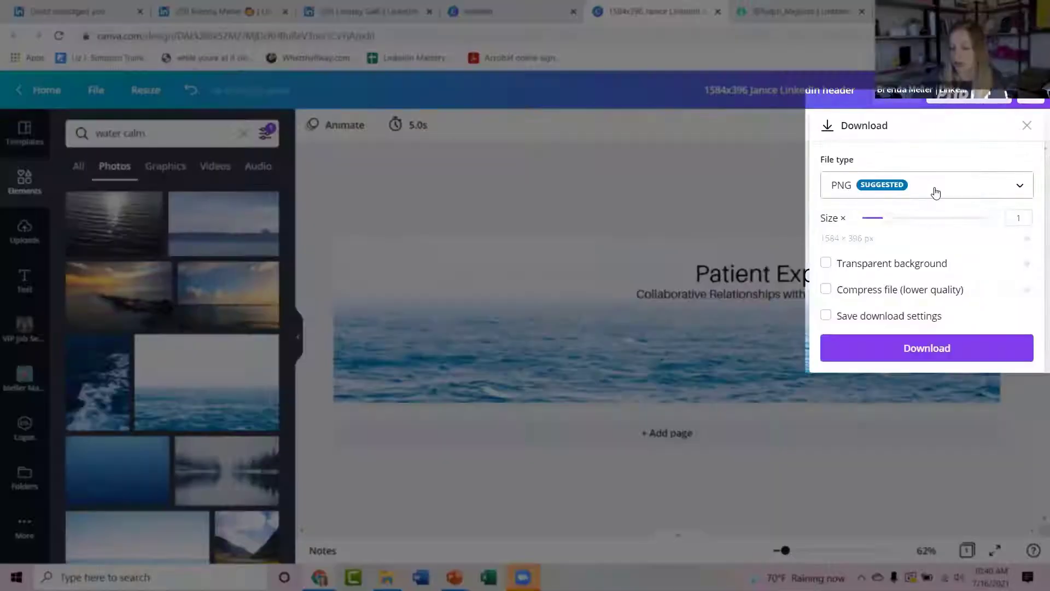
pyautogui.click(927, 348)
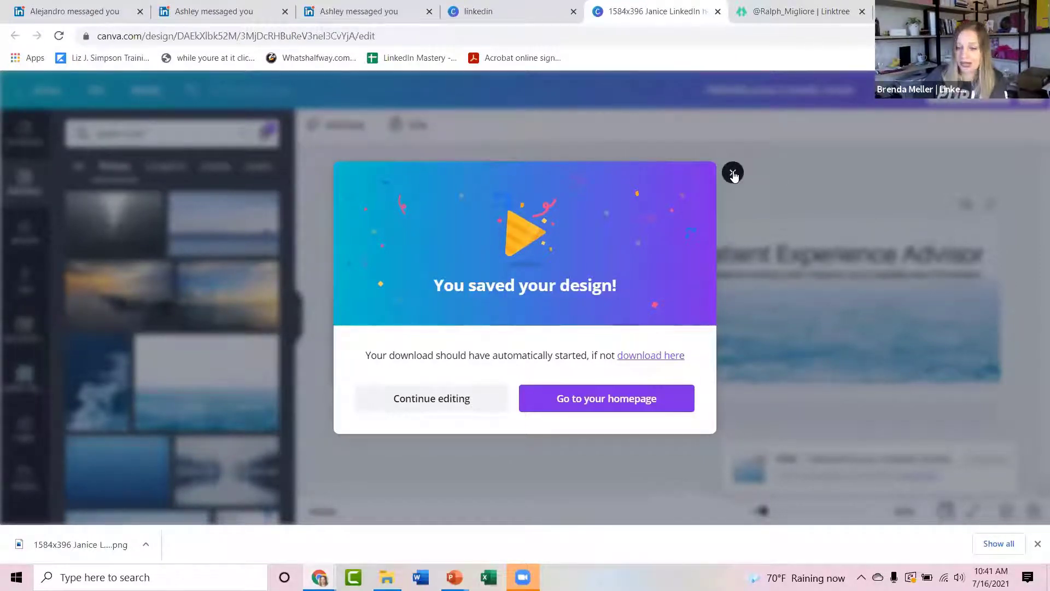
pyautogui.click(733, 174)
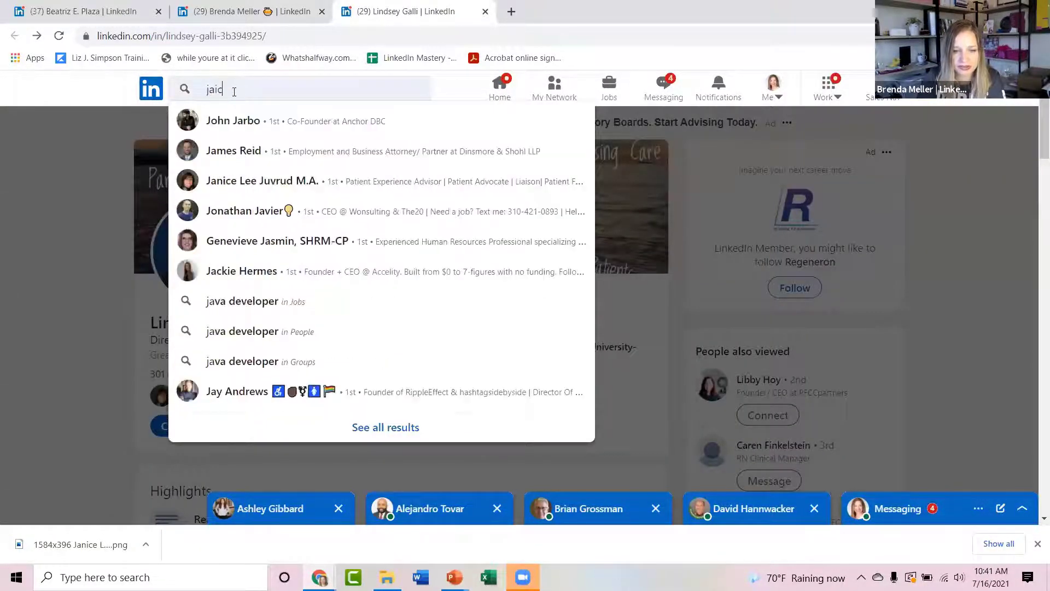
pyautogui.write('janice ju')
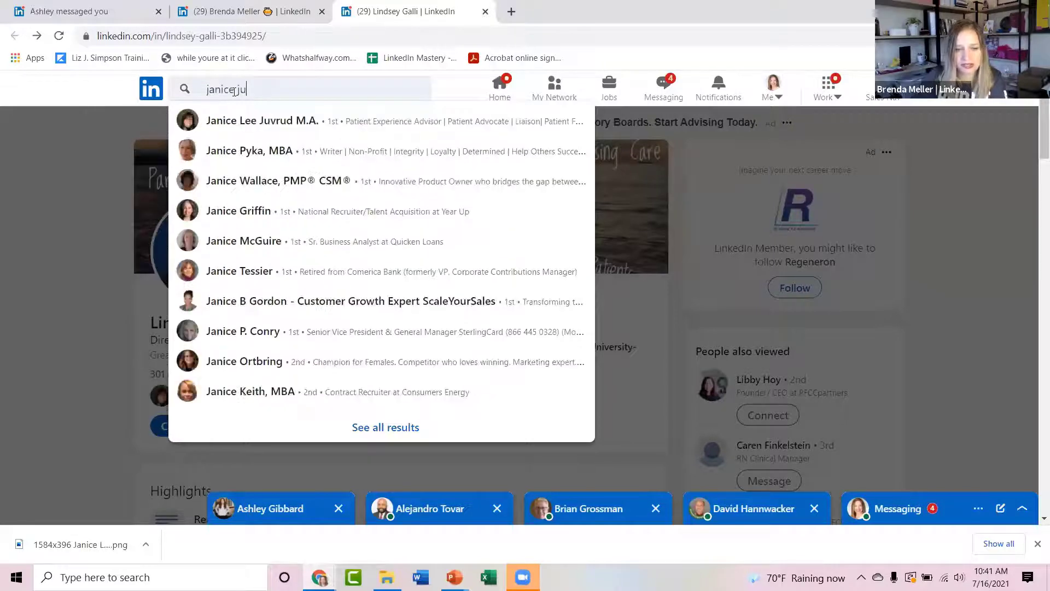
pyautogui.click(262, 121)
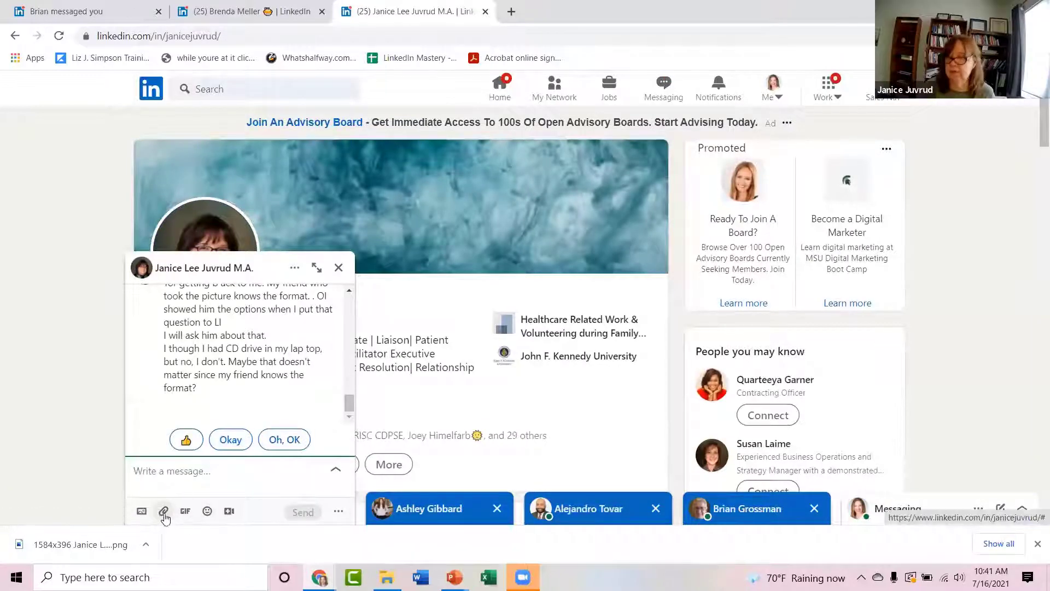
pyautogui.click(164, 511)
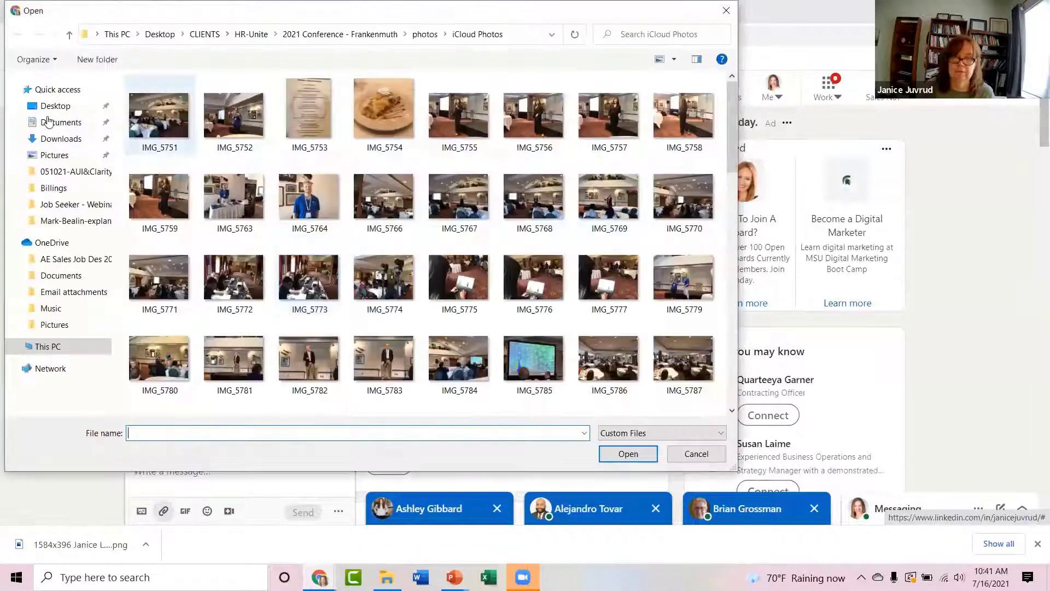
pyautogui.click(61, 139)
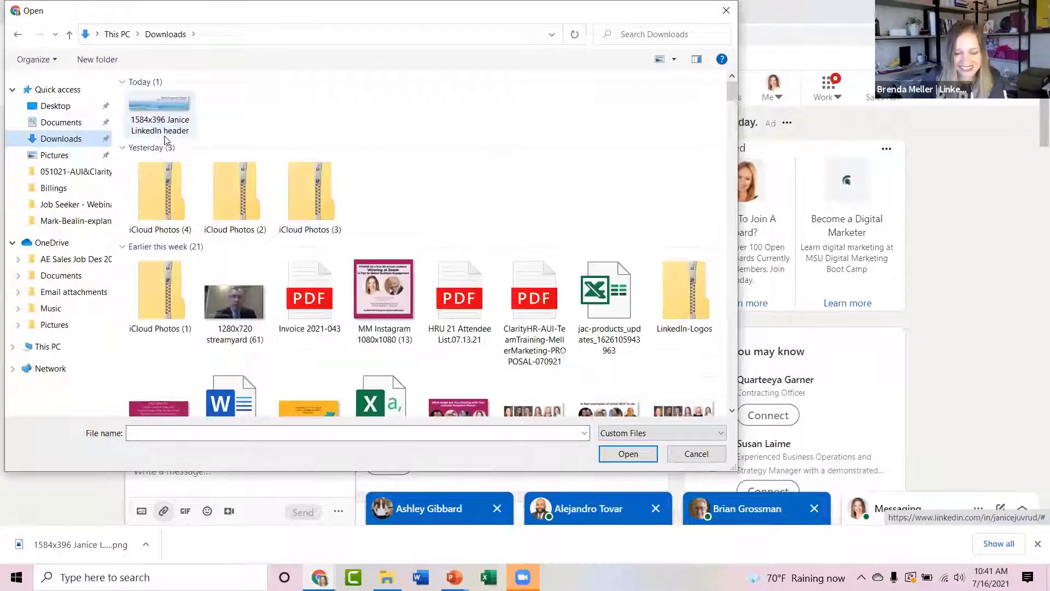
pyautogui.click(627, 453)
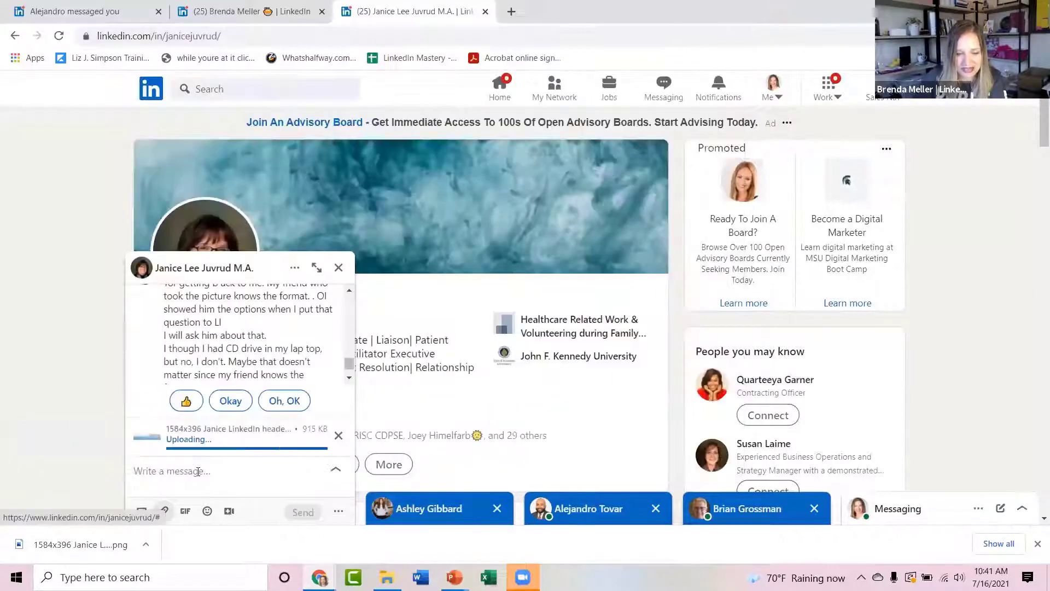
# Send the message 'header attached' with the banner and view the sent image enlarged
pyautogui.write('he')
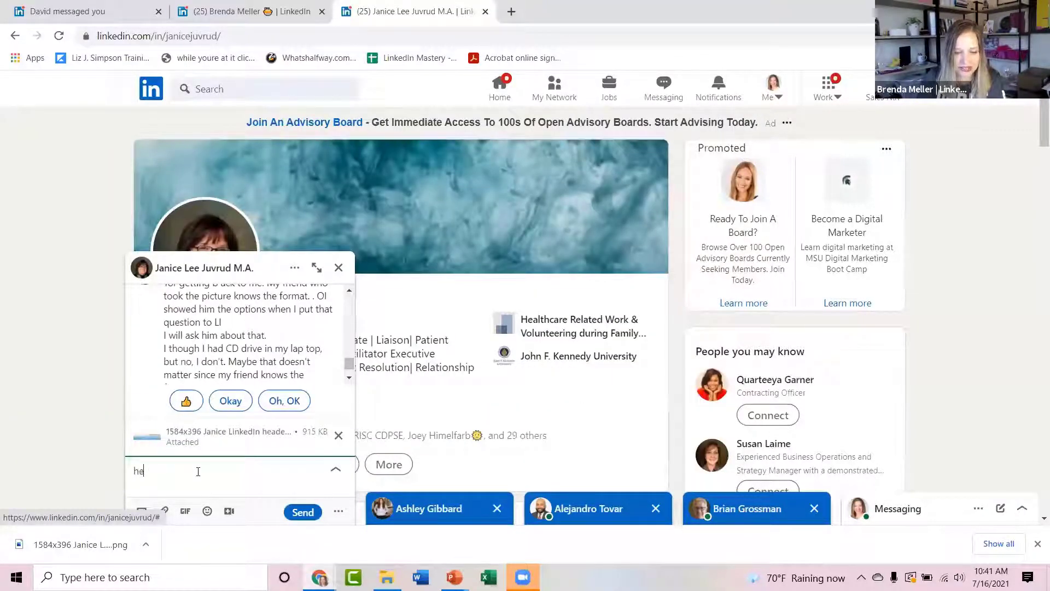
pyautogui.write('header attached')
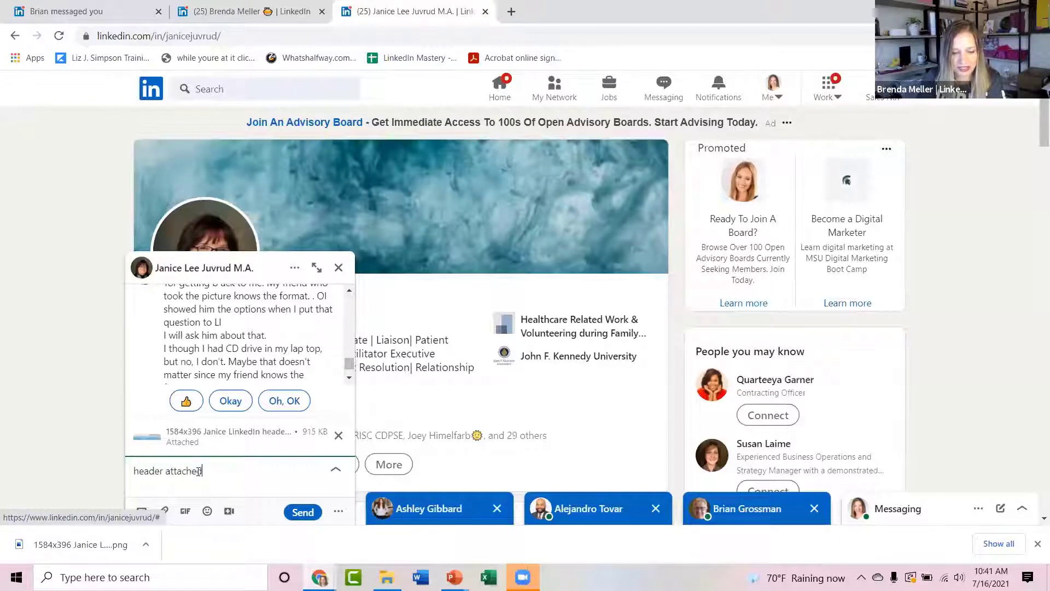
pyautogui.click(302, 512)
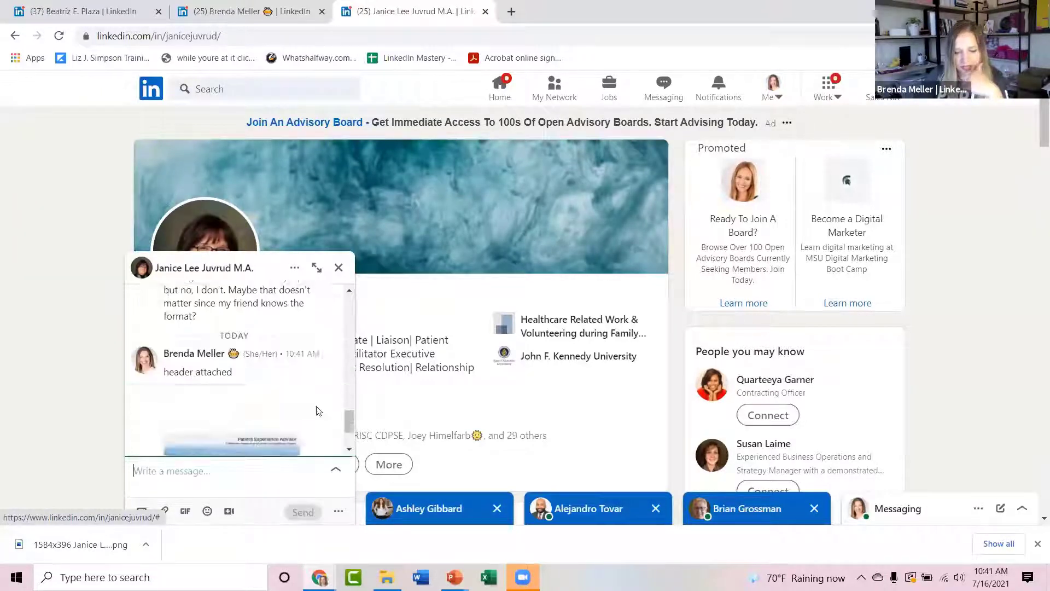
pyautogui.scroll(-3)
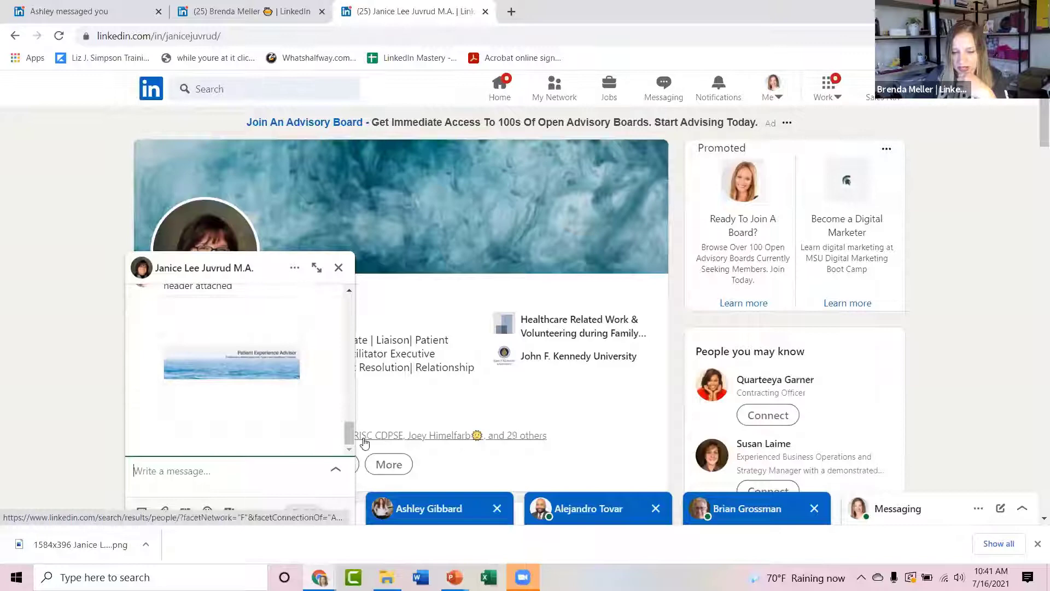
pyautogui.click(231, 363)
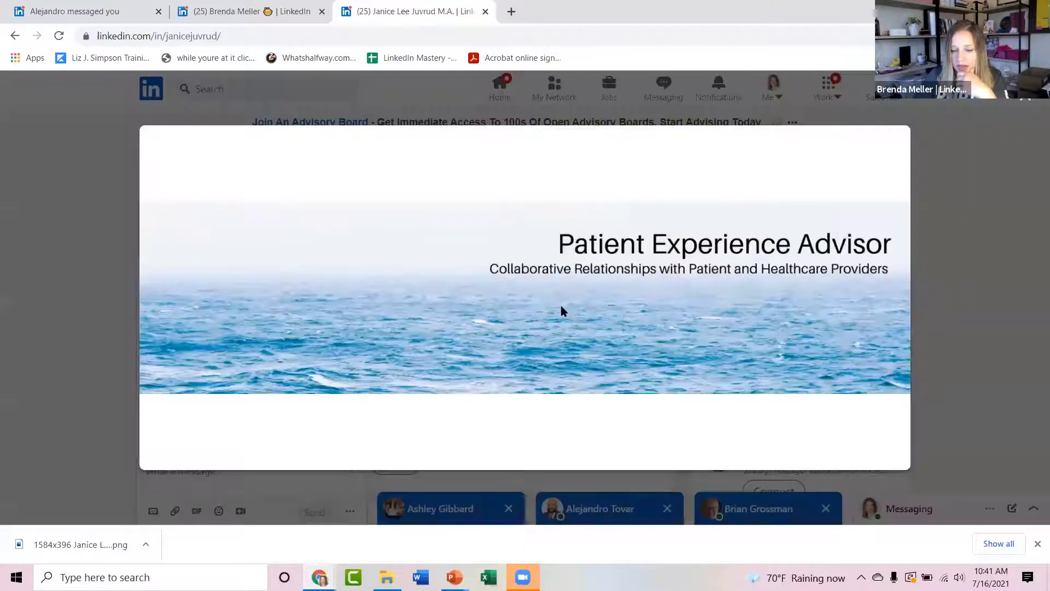
# Open the enlarged banner image in its own tab and return to your own profile
pyautogui.rightClick(561, 310)
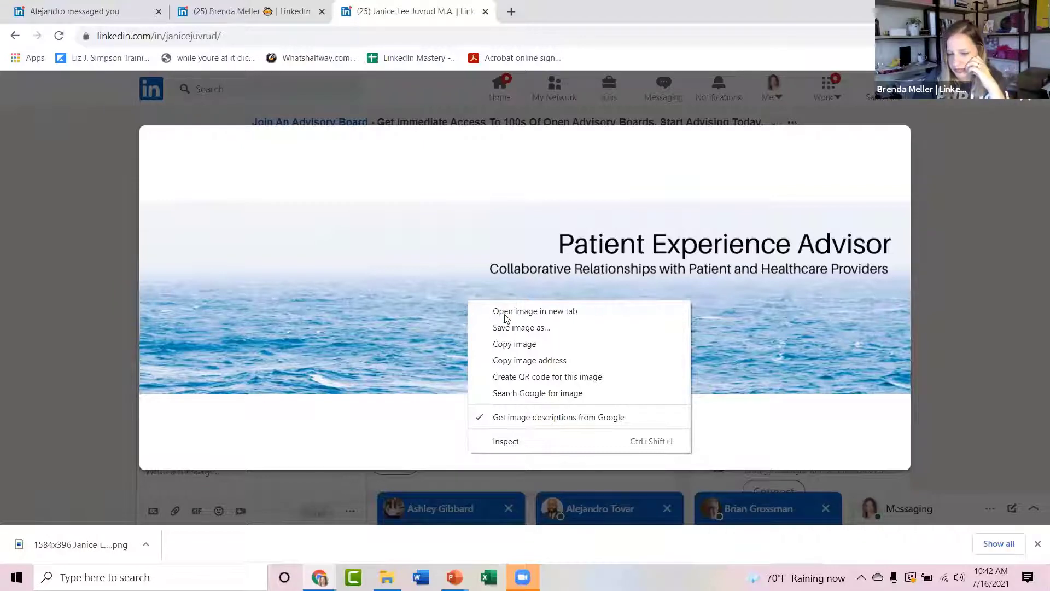
pyautogui.click(520, 327)
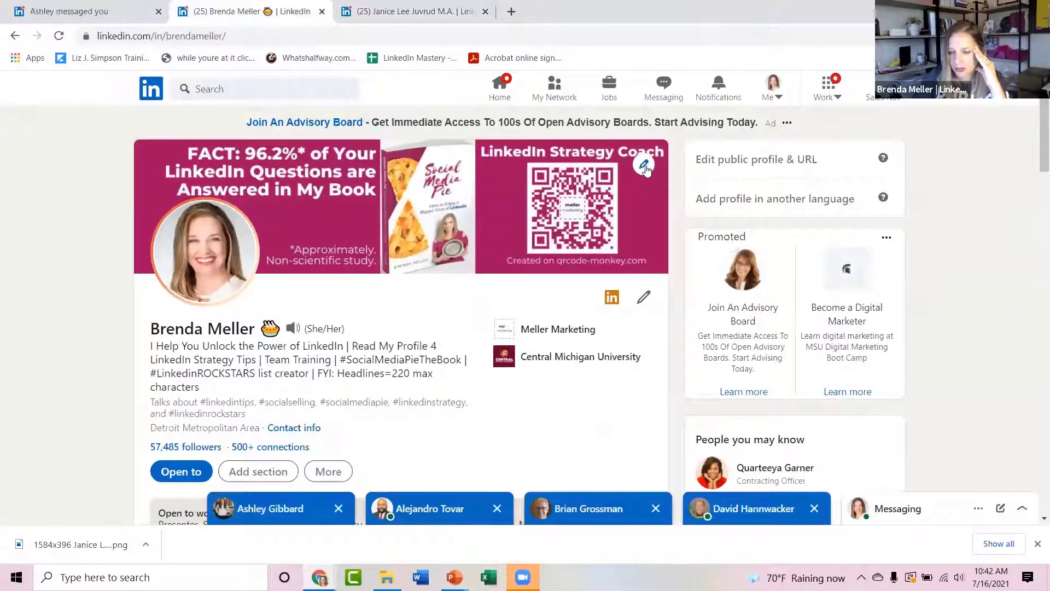
pyautogui.click(645, 165)
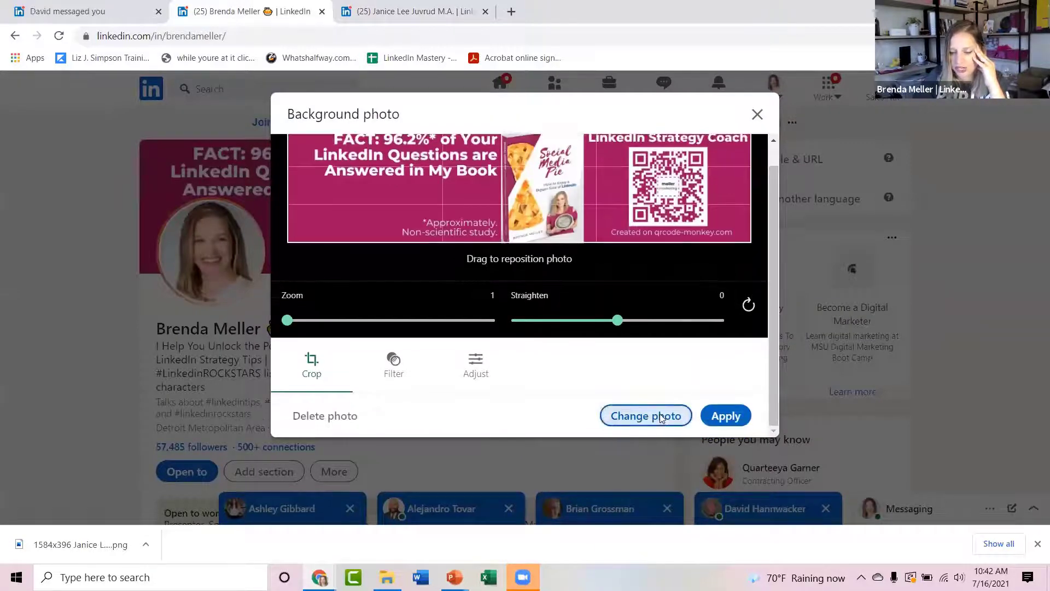
pyautogui.click(645, 416)
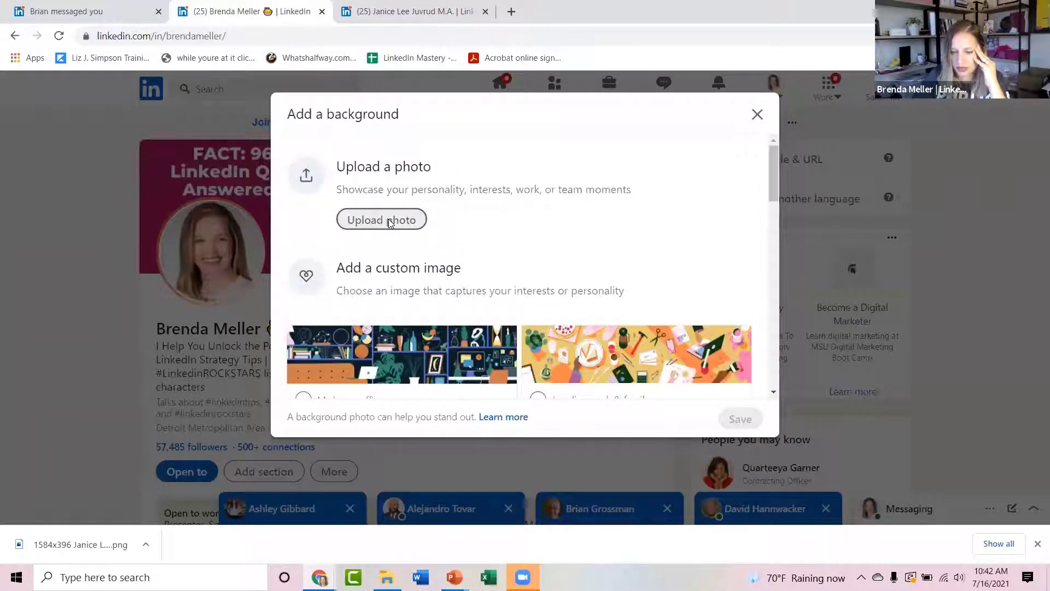
pyautogui.click(381, 220)
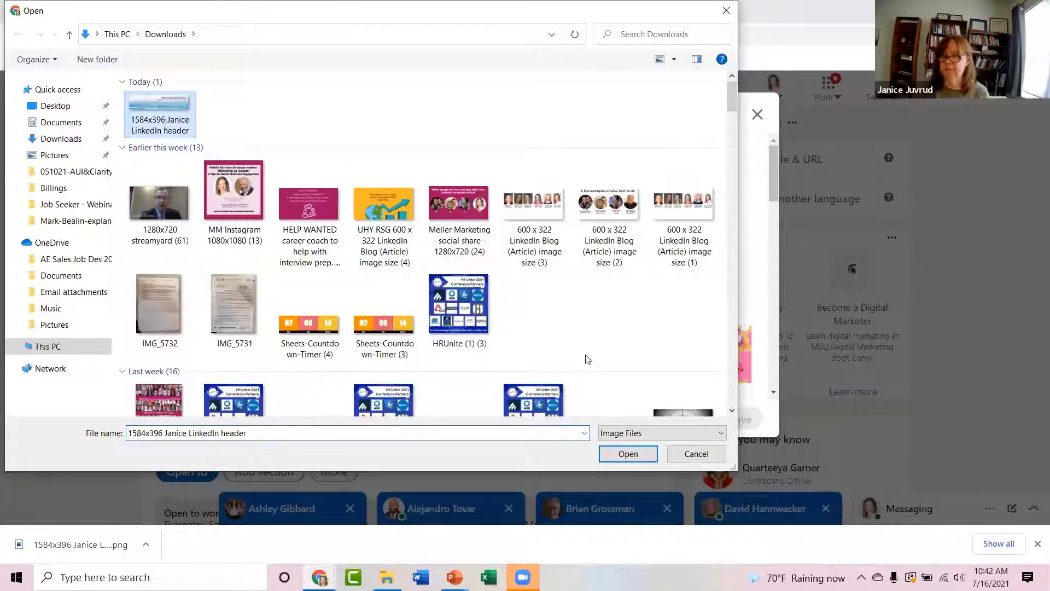
pyautogui.click(627, 453)
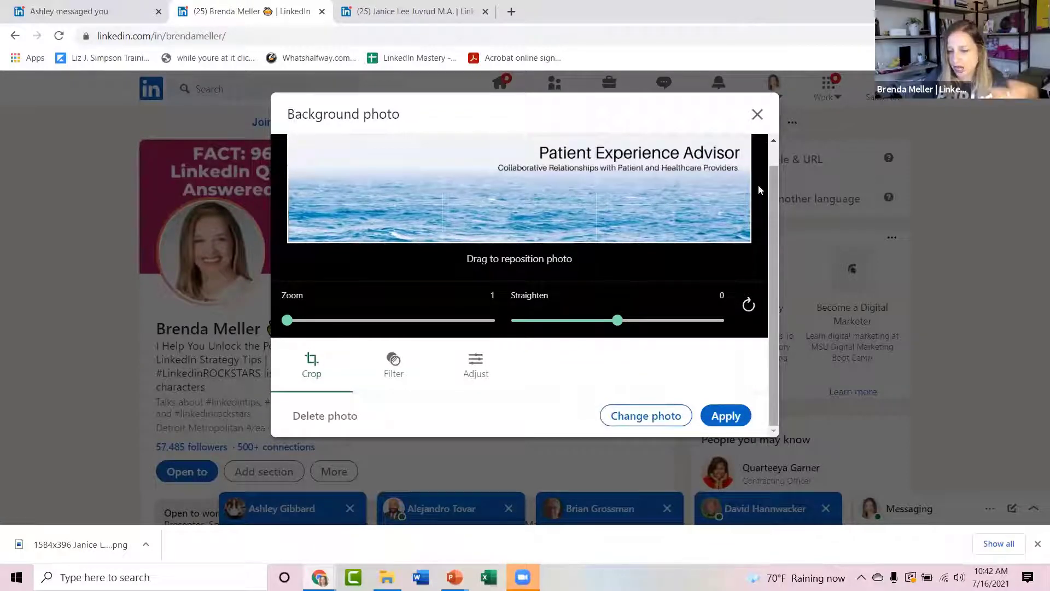
pyautogui.click(757, 113)
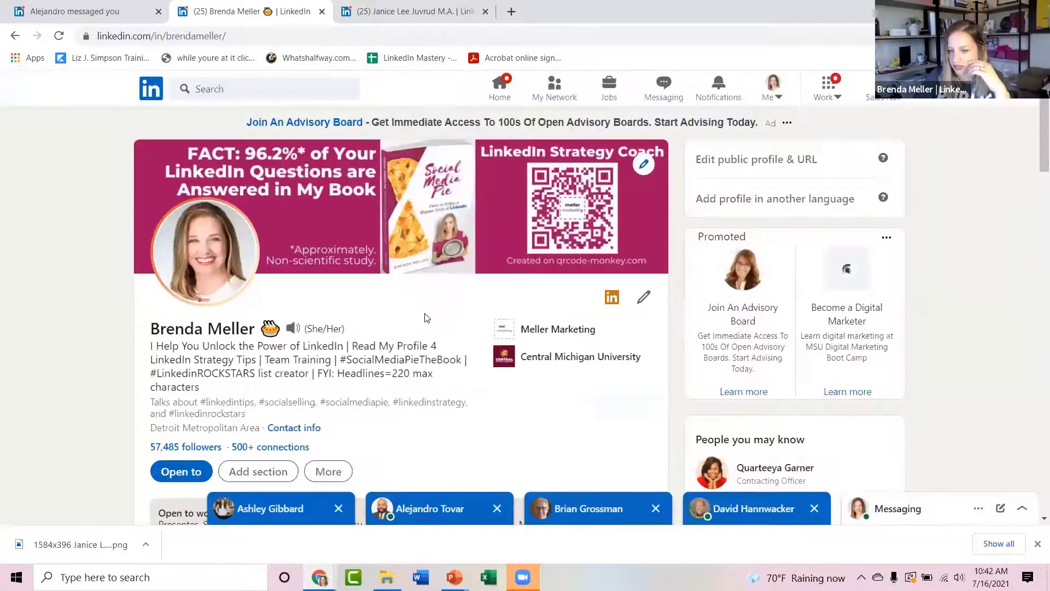